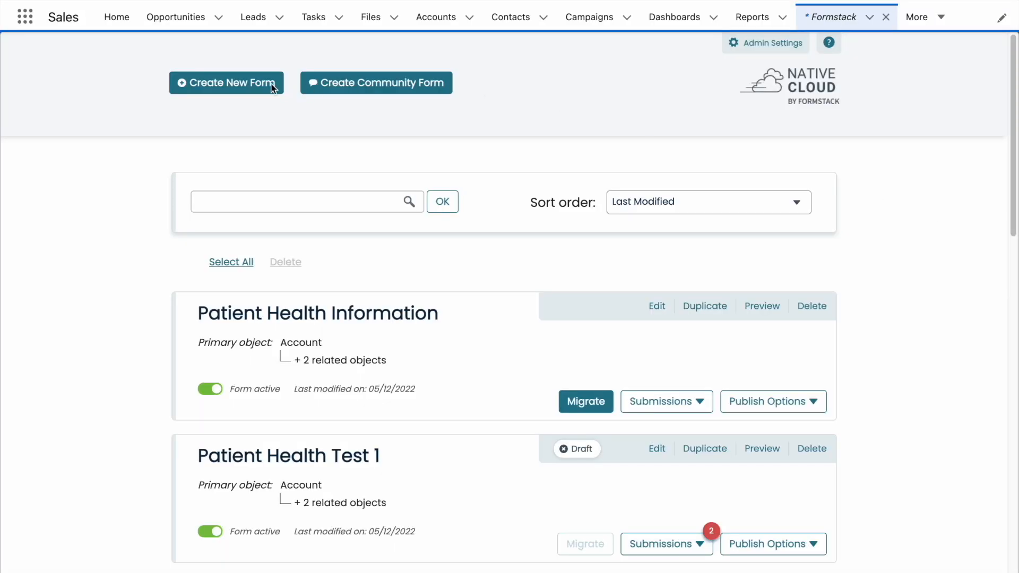
mouse_move(212, 93)
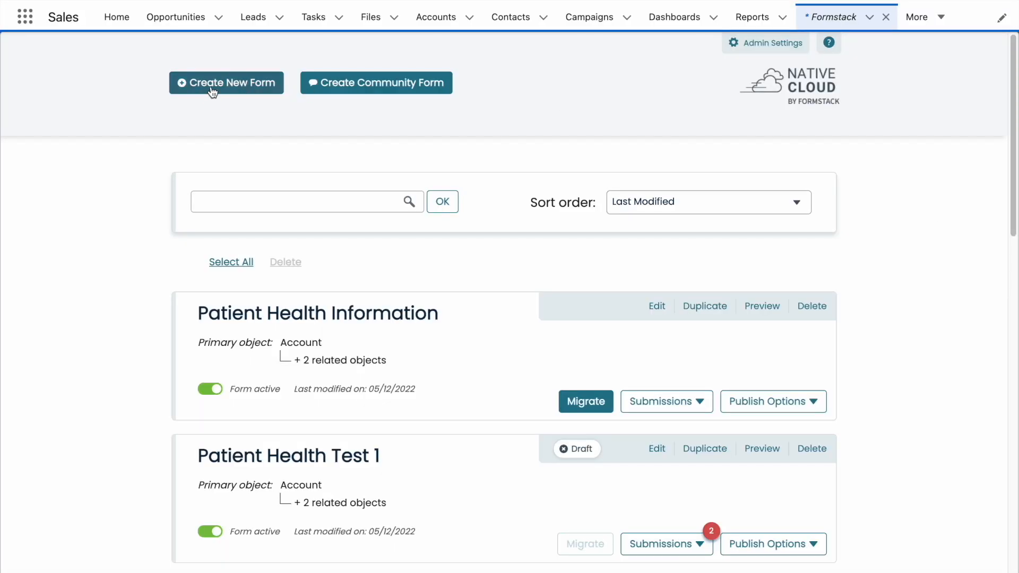
- Create a new form and enter 'Health Information Form' as its name
click(226, 83)
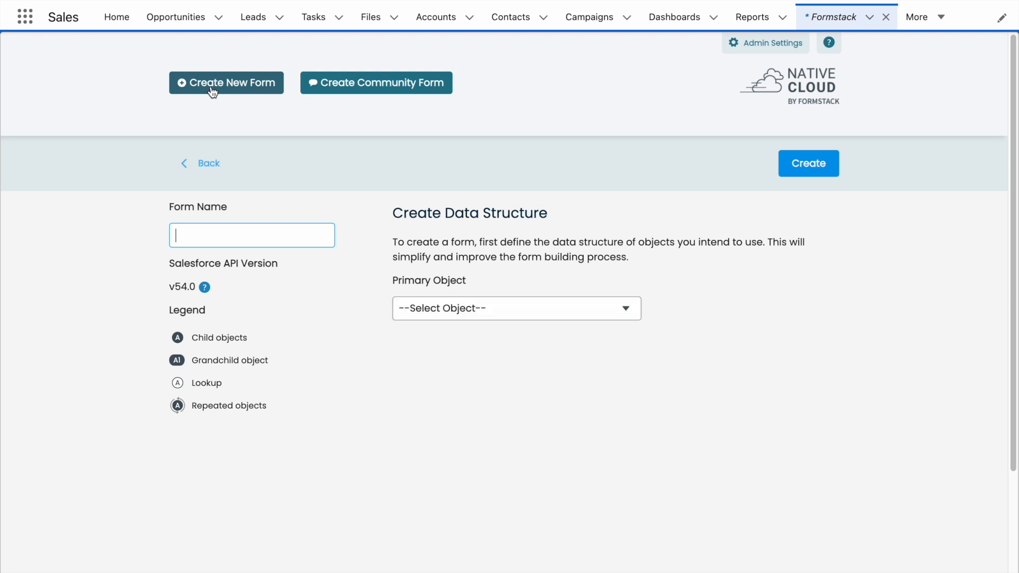
text(Health)
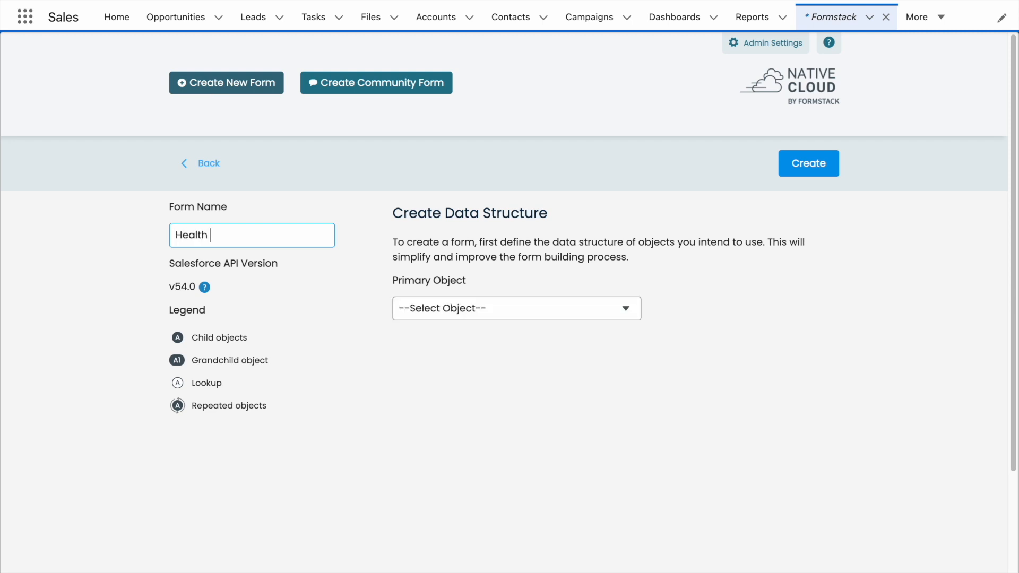
text(Information)
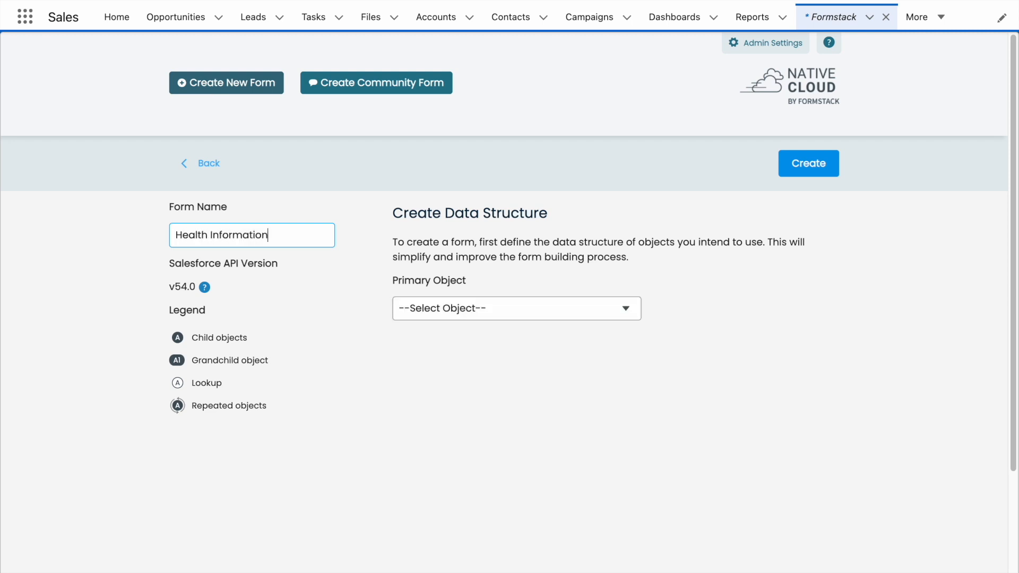
text(Form)
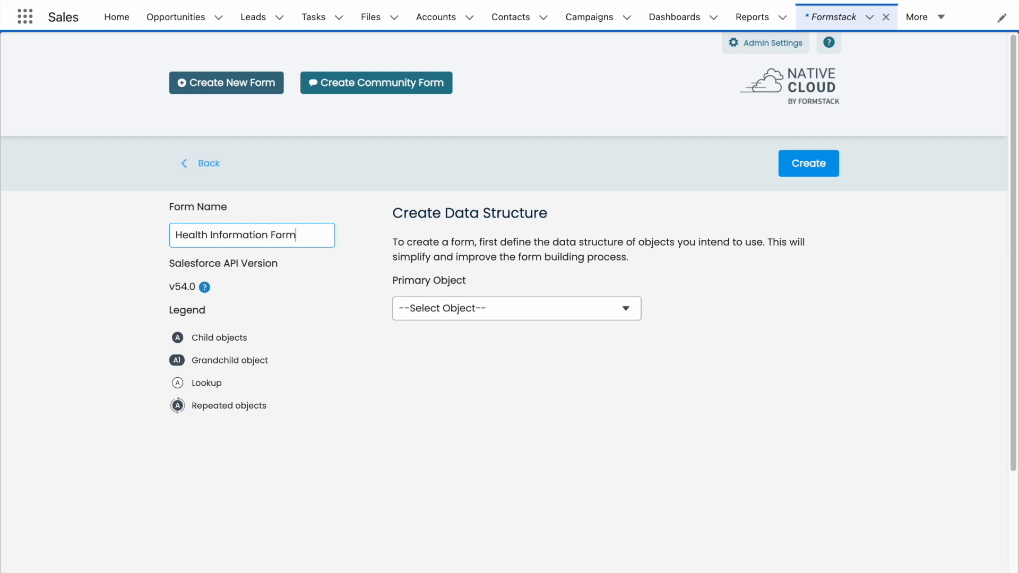
mouse_move(659, 203)
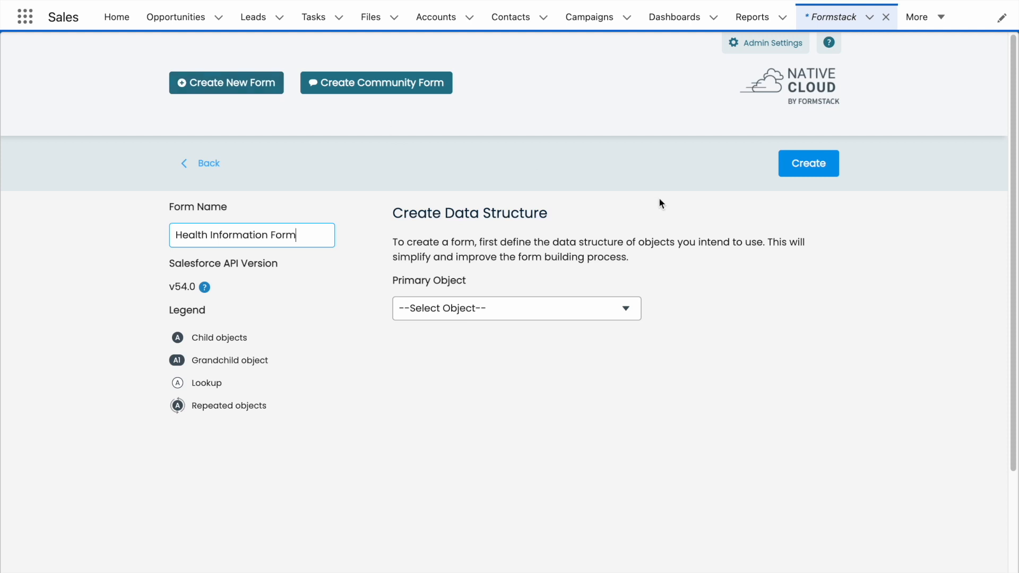
- Make Account the primary object, with Contact (Account) and Health Condition (Contact) beneath it
click(515, 307)
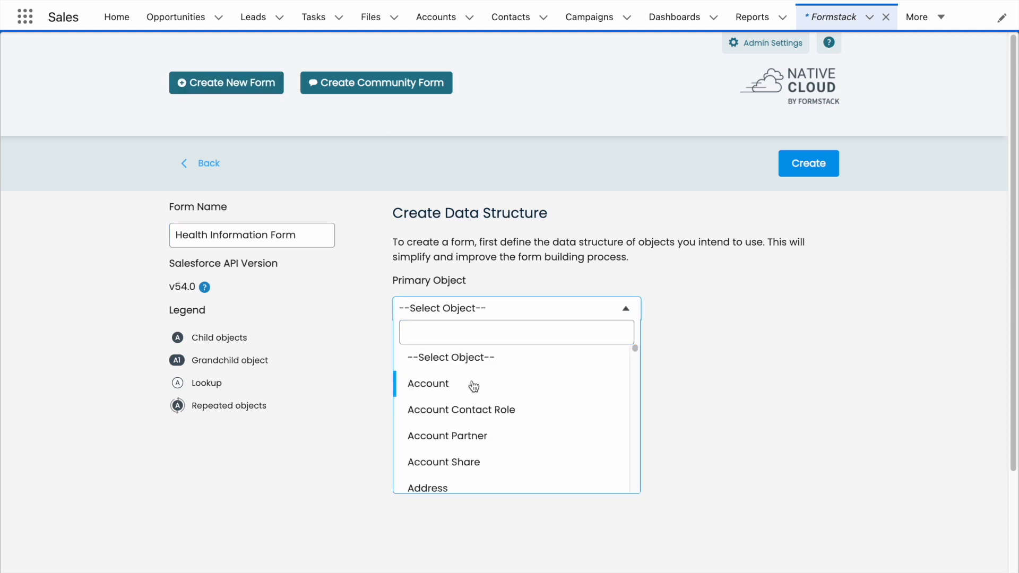
click(428, 383)
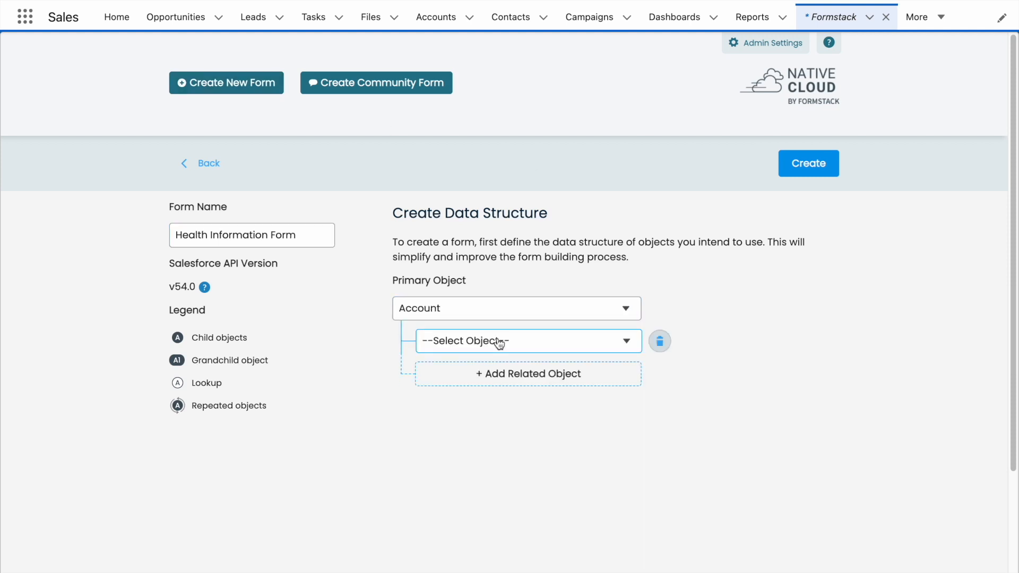
text(conta)
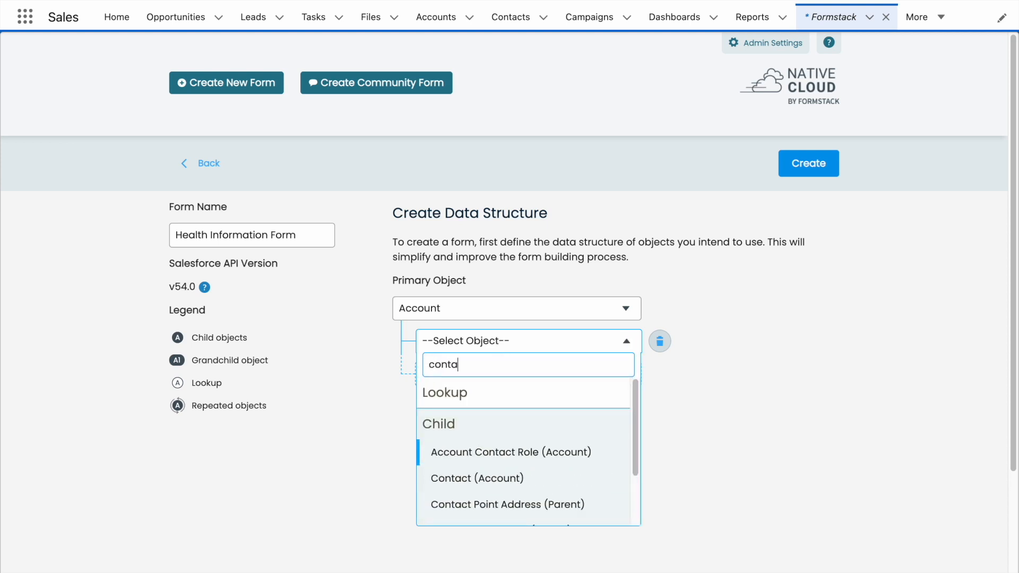
click(477, 478)
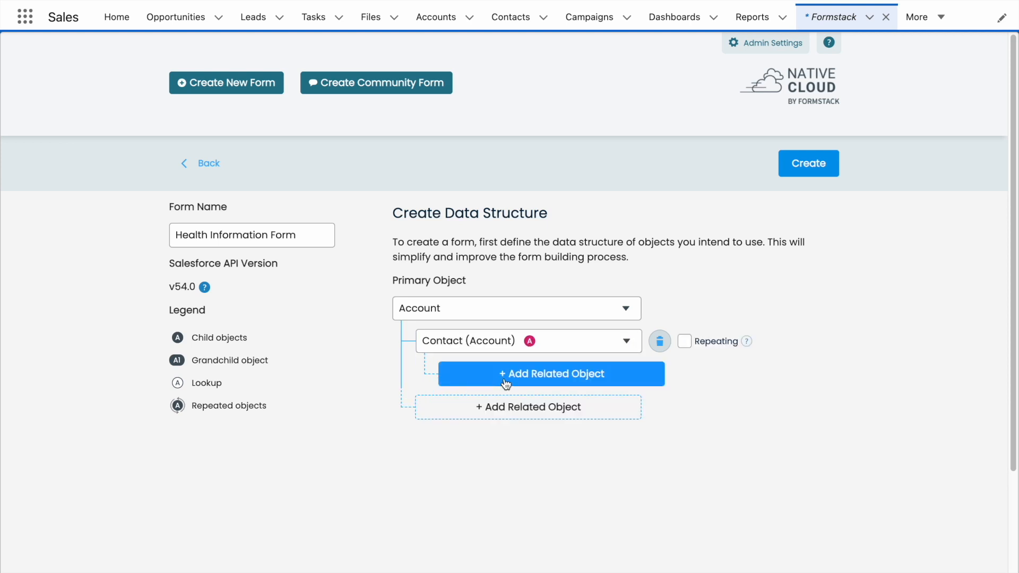
click(551, 373)
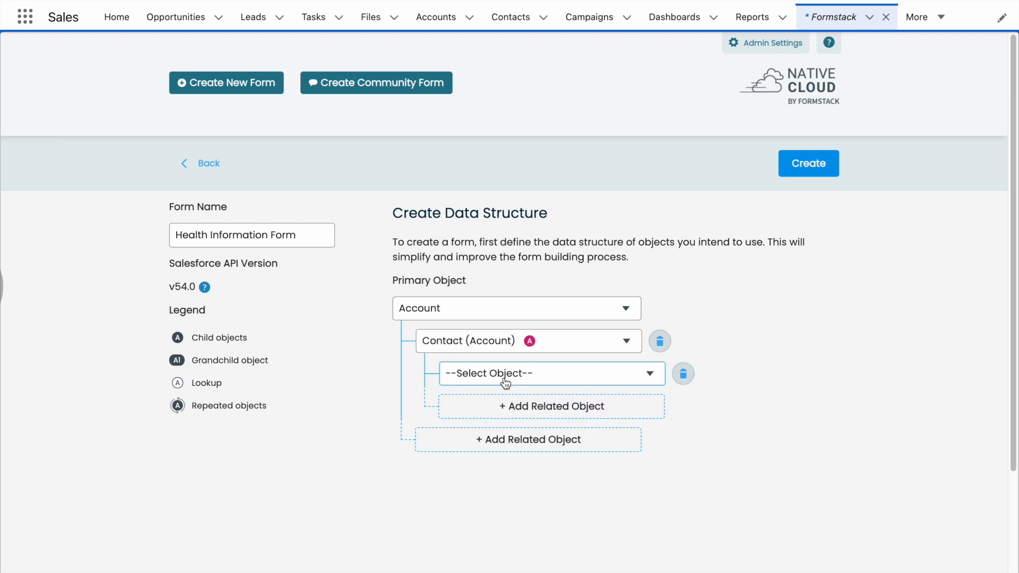
text(heal)
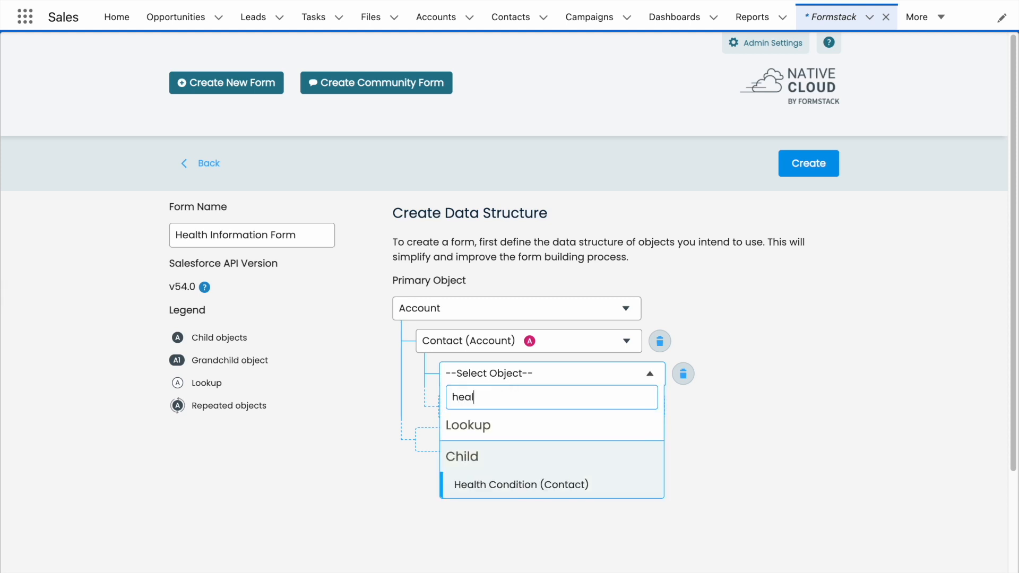
click(520, 484)
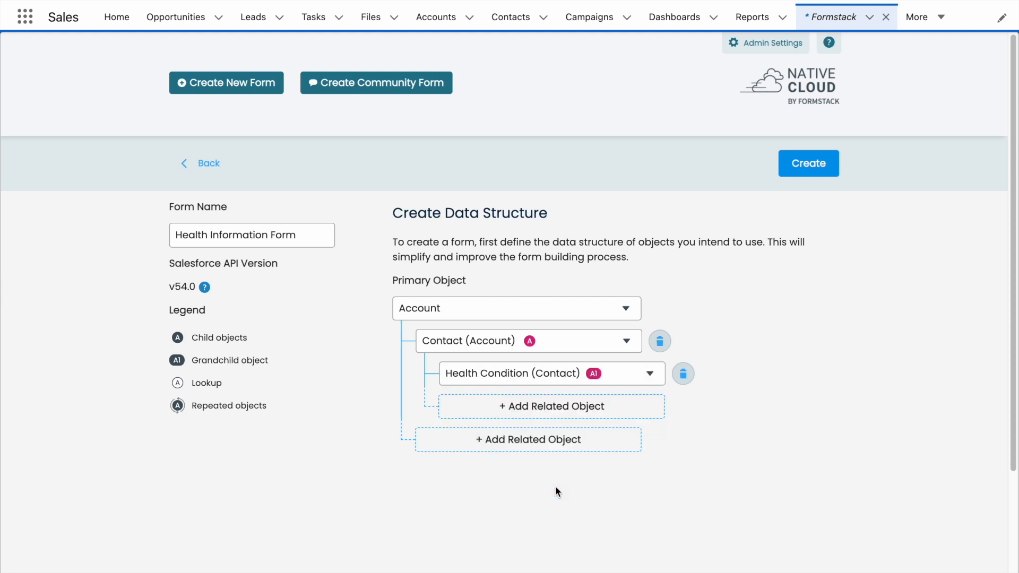
mouse_move(227, 449)
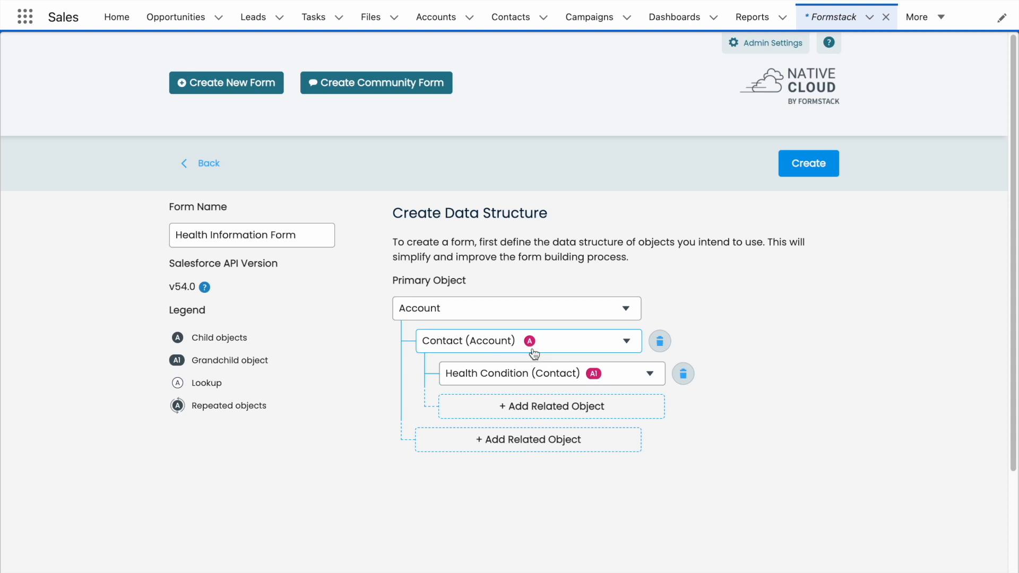
mouse_move(808, 163)
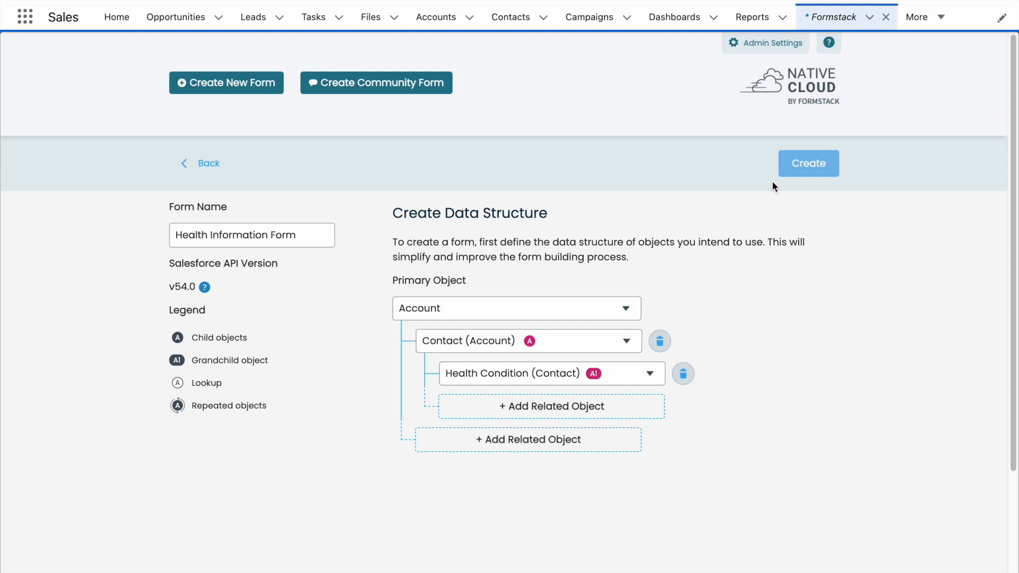
- Create the form with this data structure and search the field panel for First Name
click(807, 163)
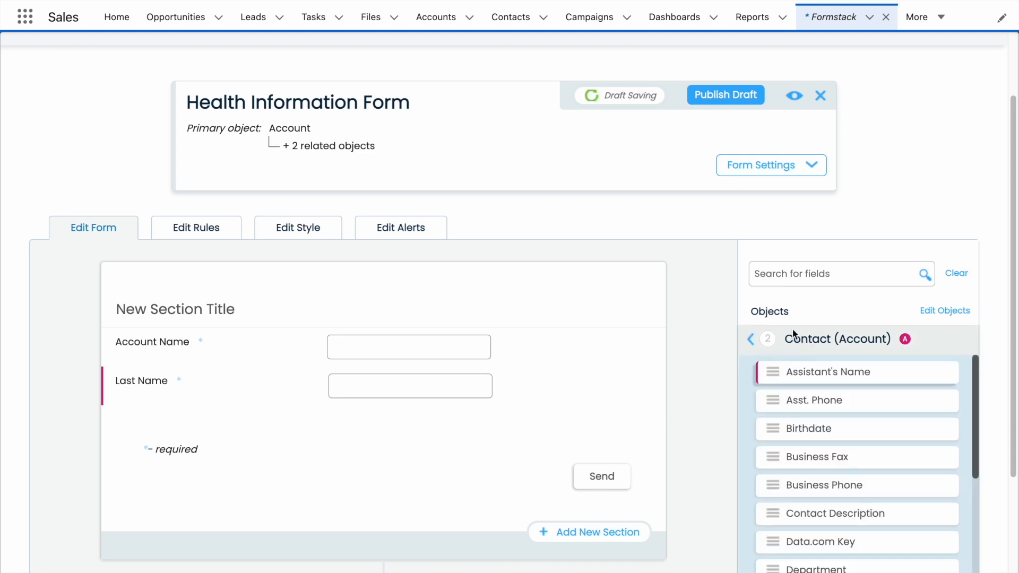
text(firs)
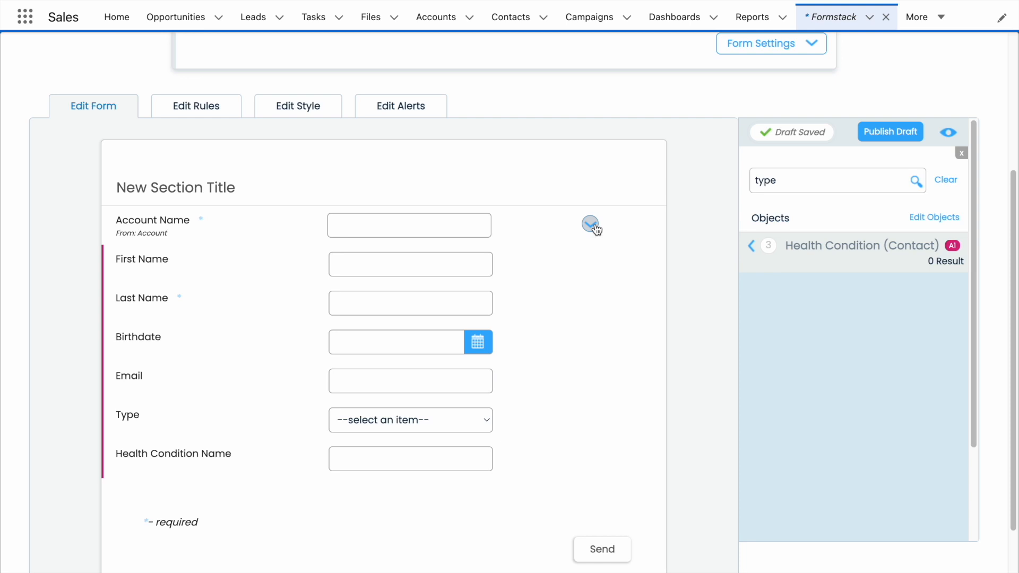
- Hide Account Name and make it update the existing record matching its value
click(588, 224)
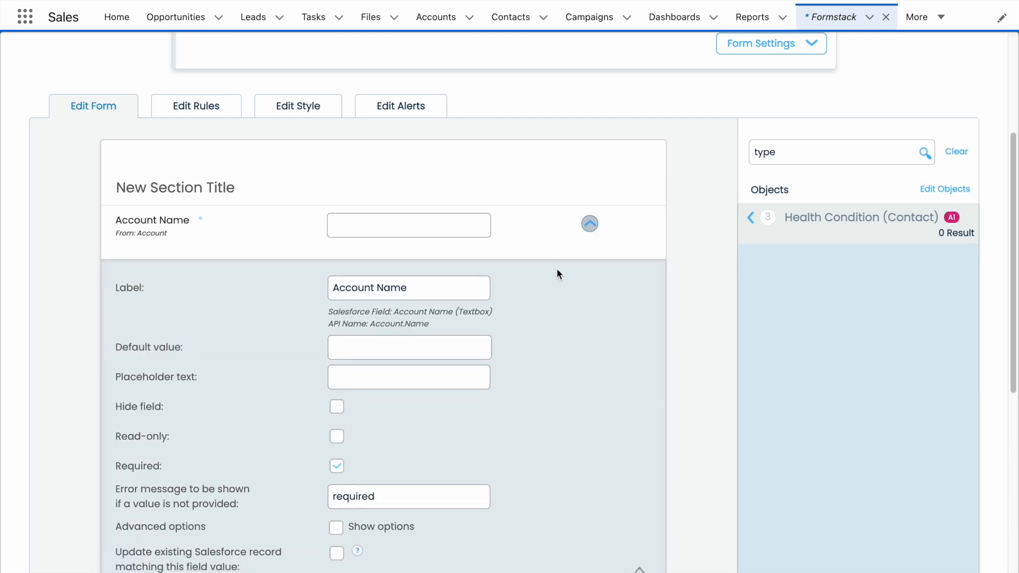
mouse_move(252, 564)
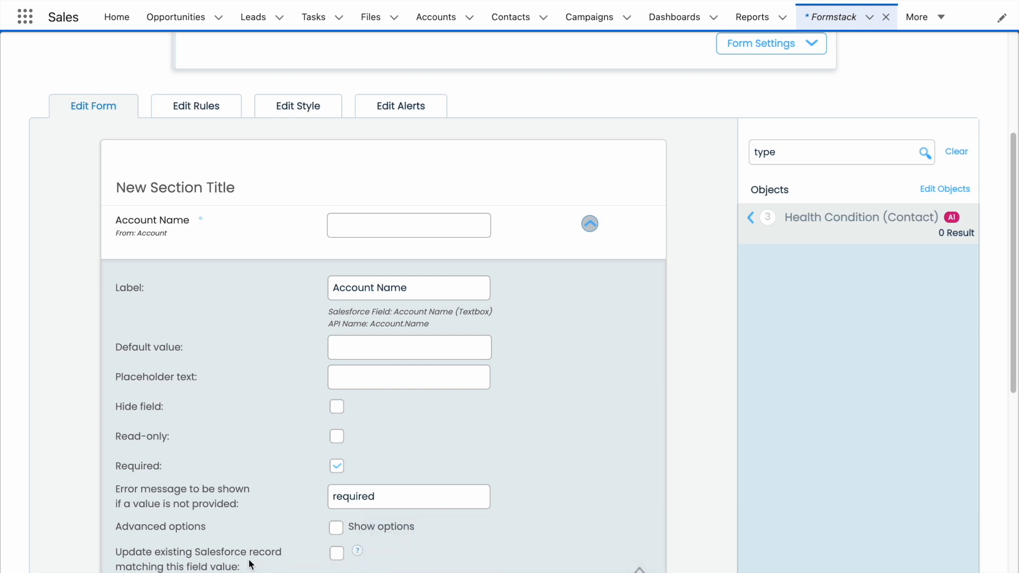
mouse_move(367, 553)
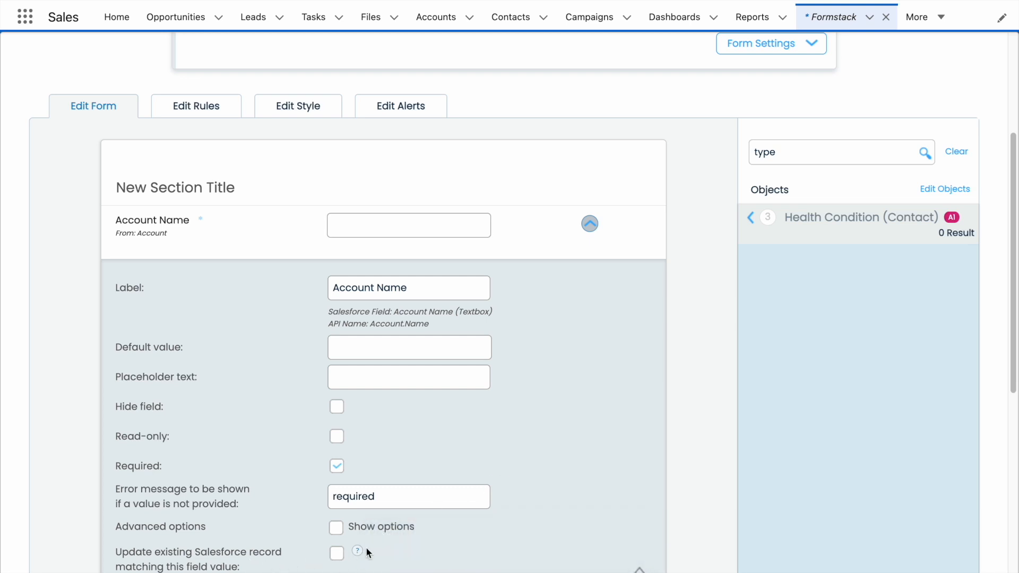
mouse_move(356, 550)
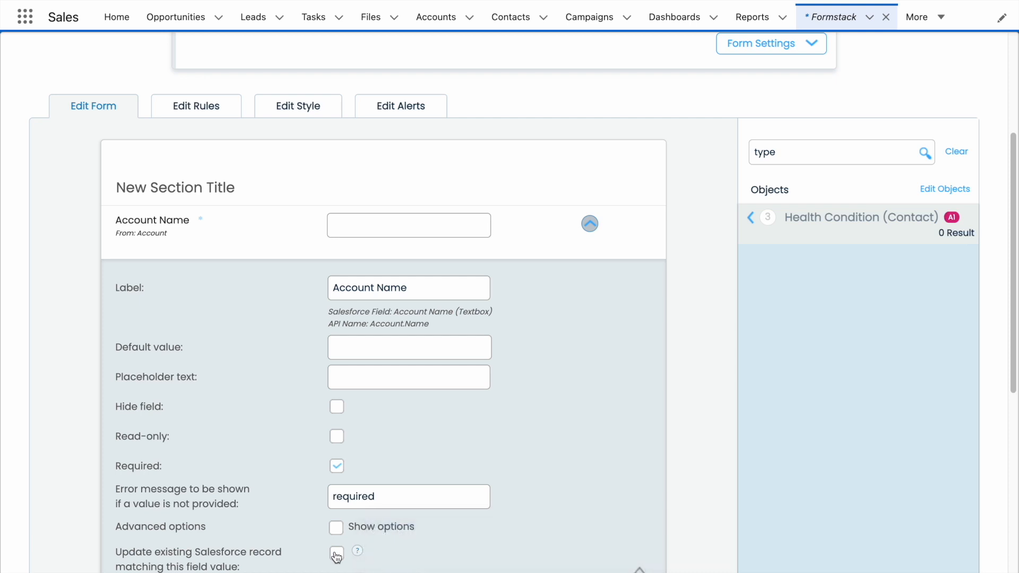
click(336, 553)
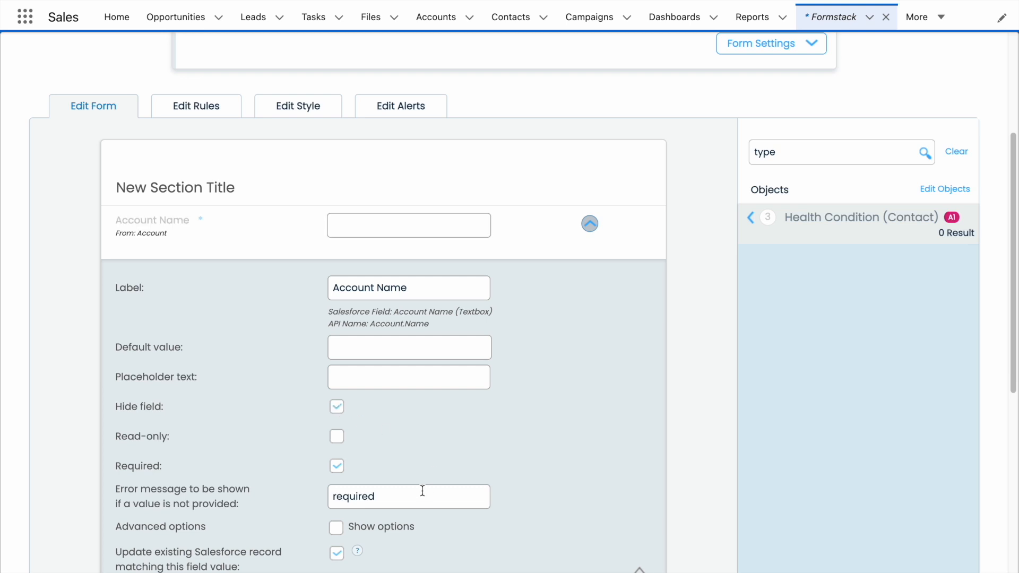
mouse_move(503, 229)
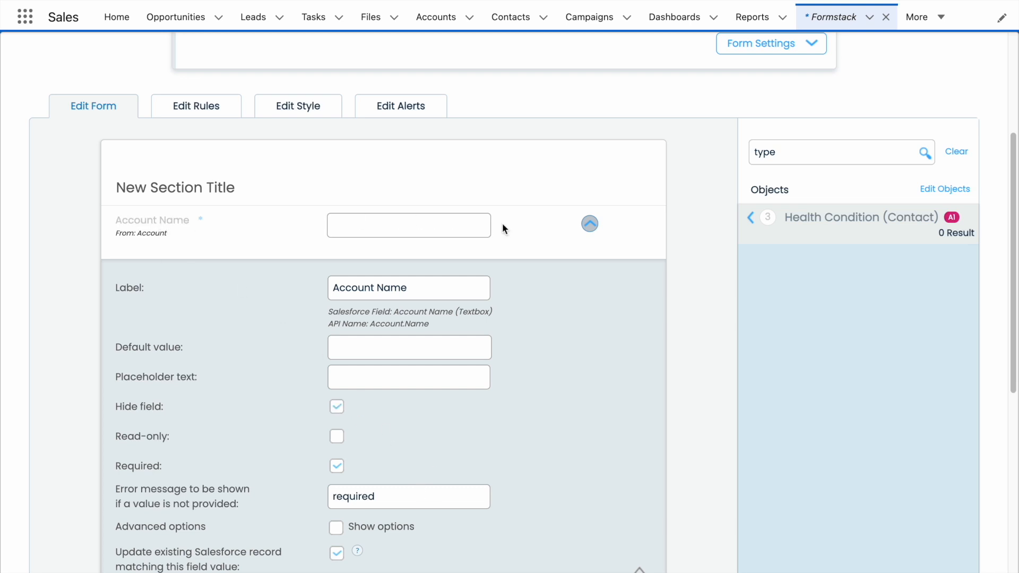
click(588, 224)
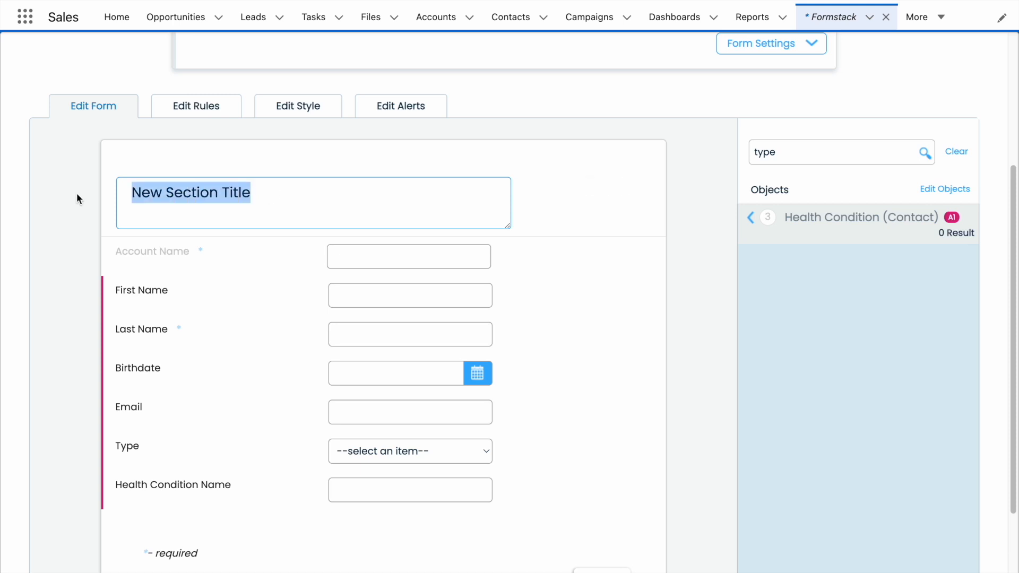
- Rename the New Section Title heading to 'Patient Health Information'
text(Pat)
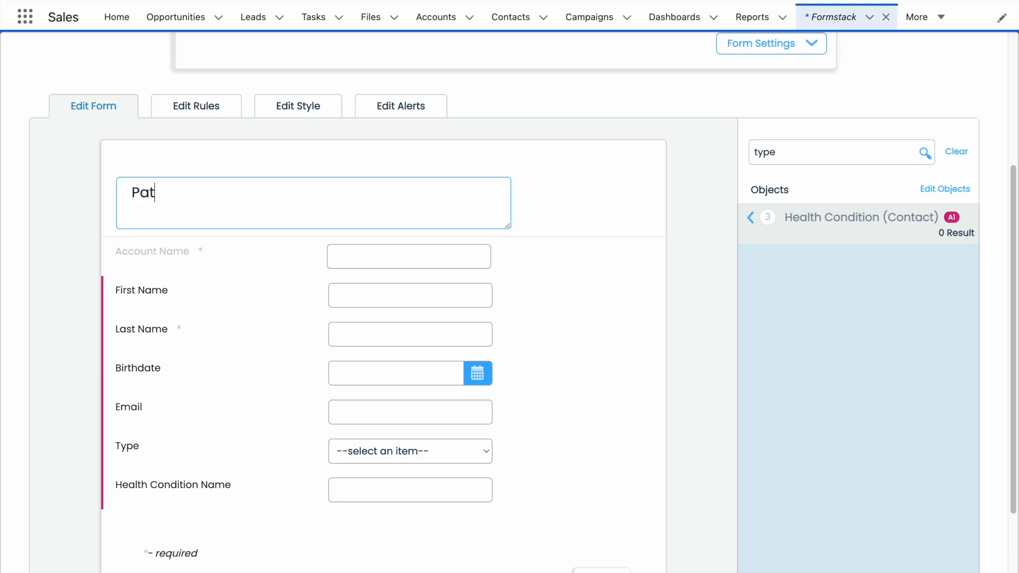
text(ient Health Inf)
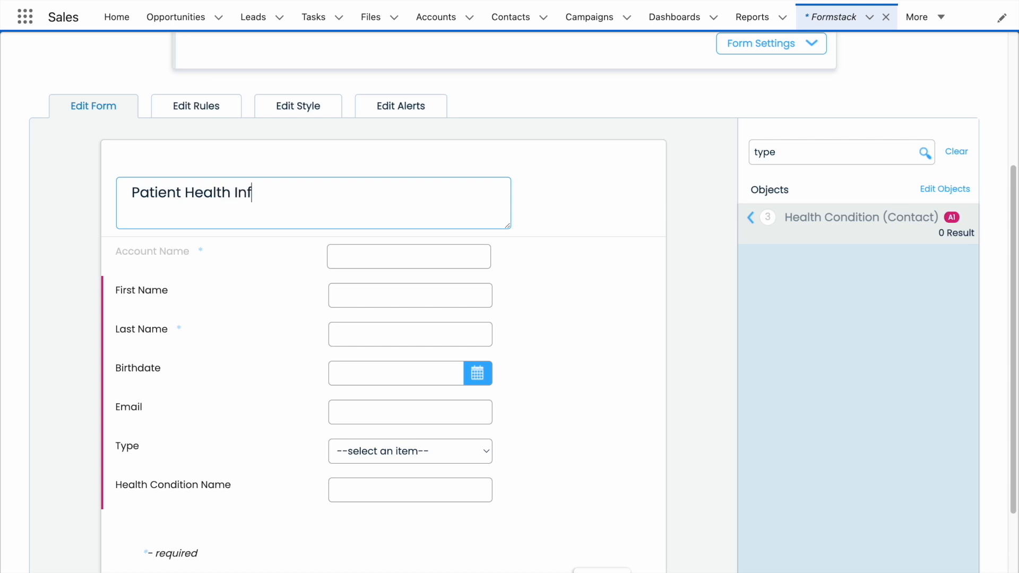
text(ormation)
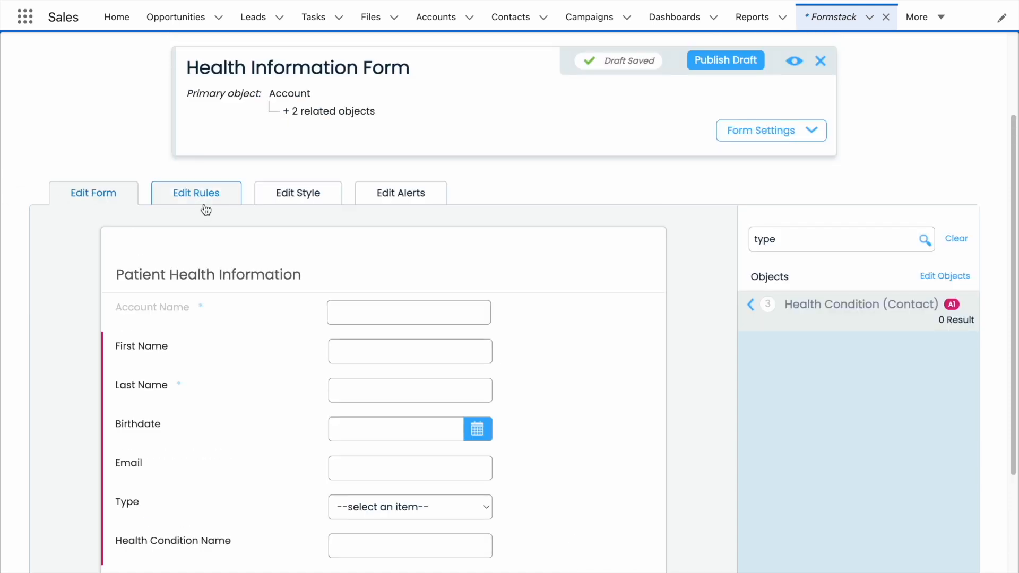
- Create Rule 1: if Last Name is not equal to blank, populate Account Name
click(196, 193)
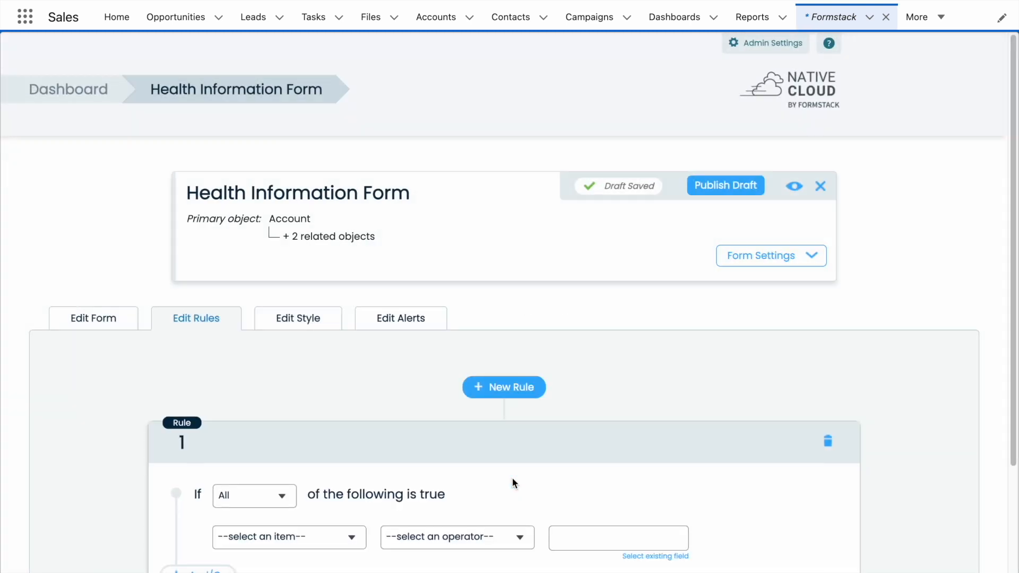
scroll(down, 3)
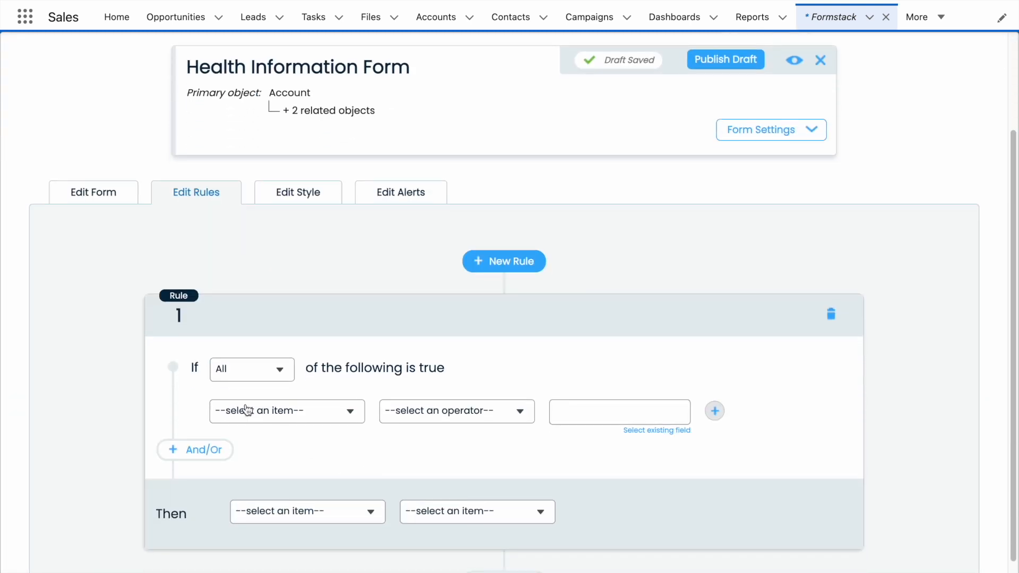
click(286, 410)
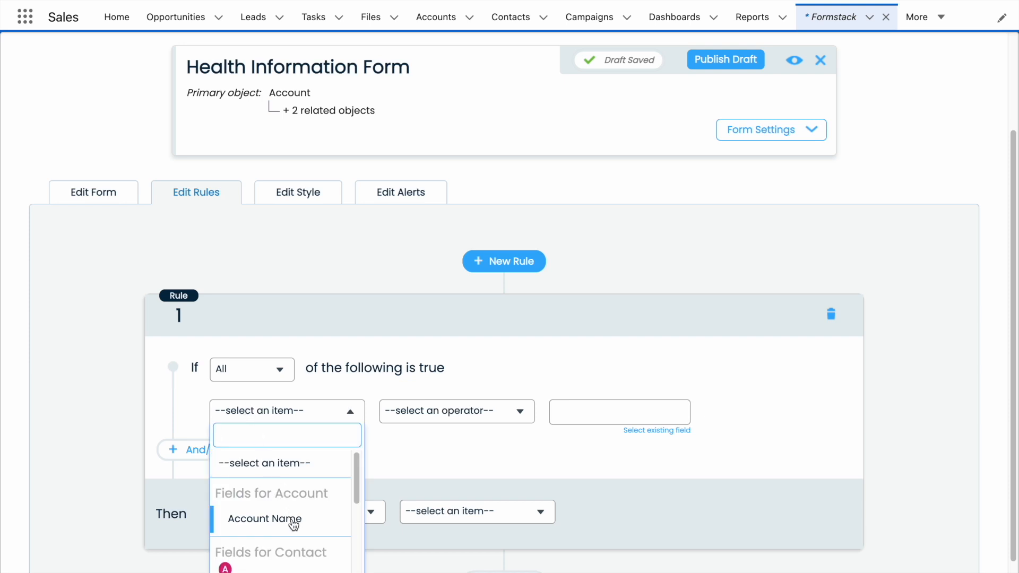
scroll(down, 3)
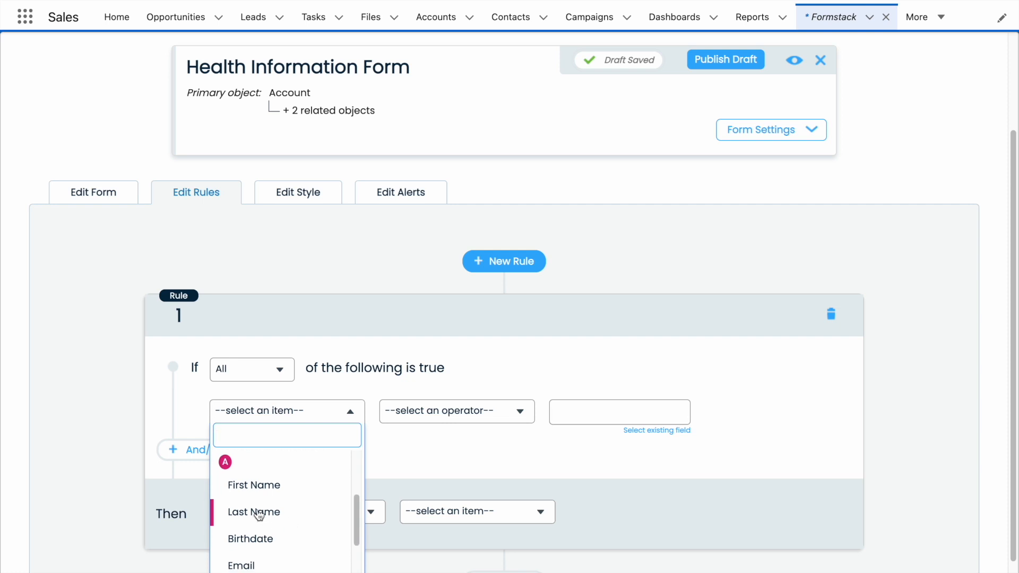
click(254, 512)
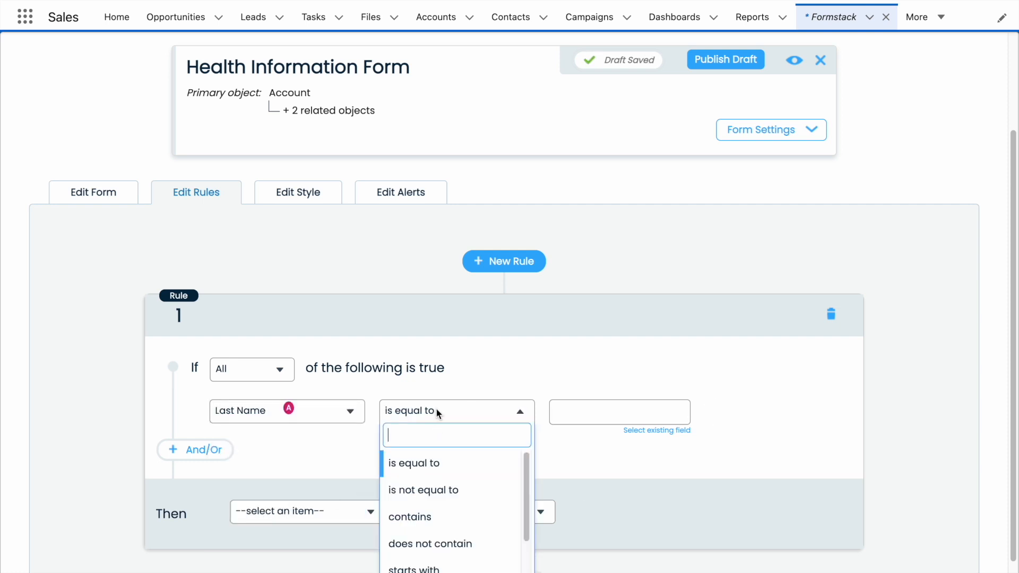
click(423, 489)
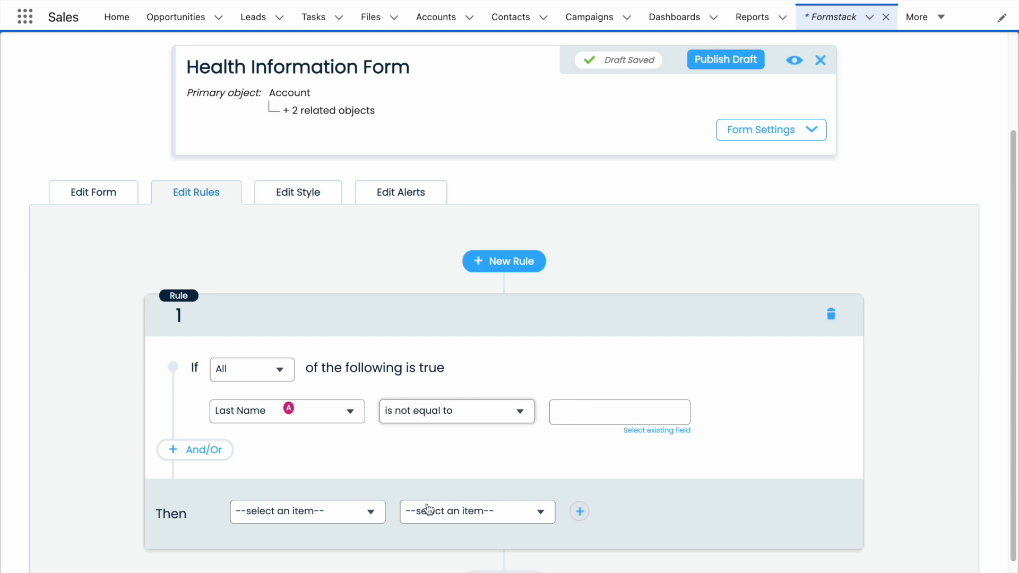
click(307, 512)
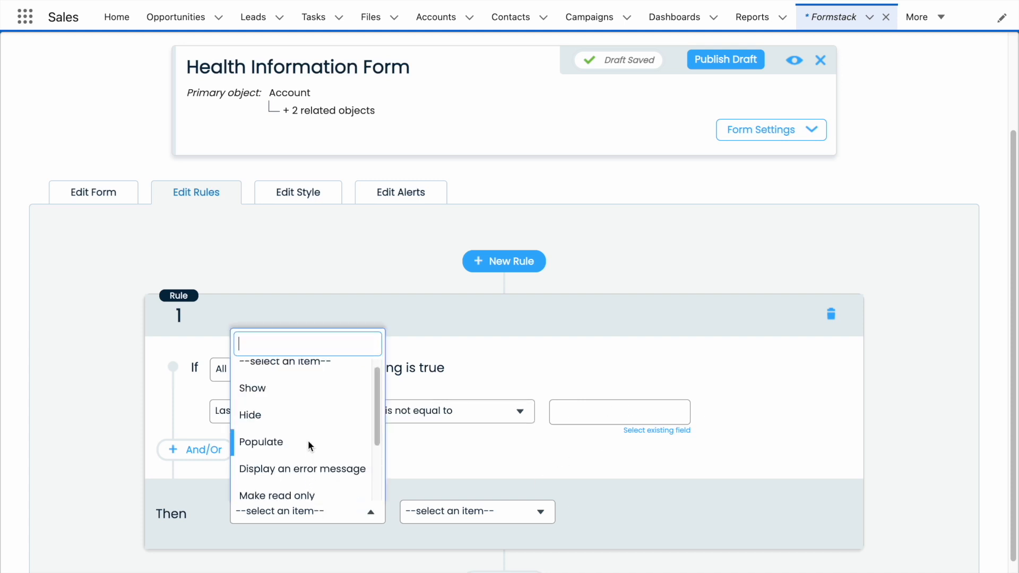
click(260, 442)
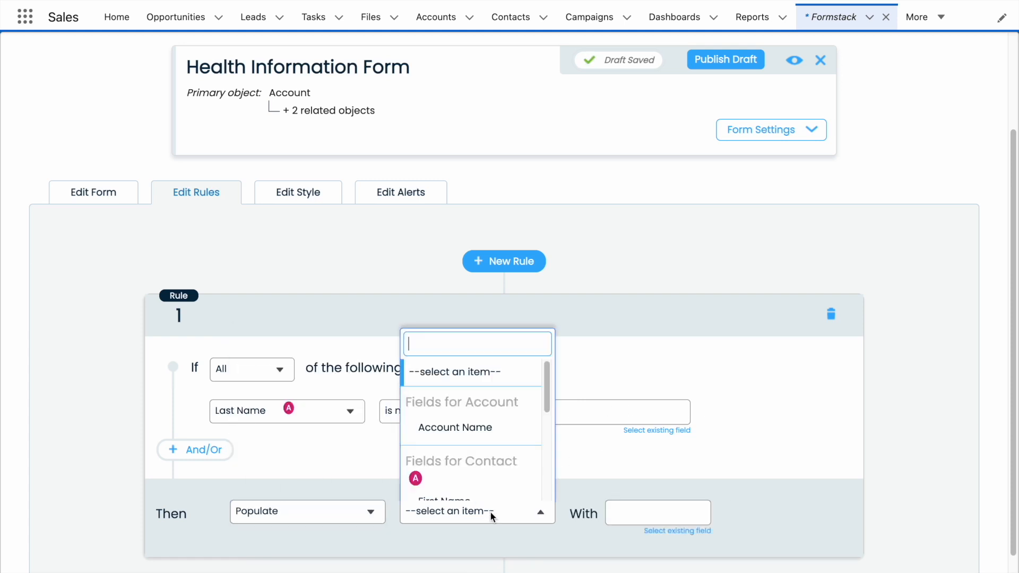
click(454, 427)
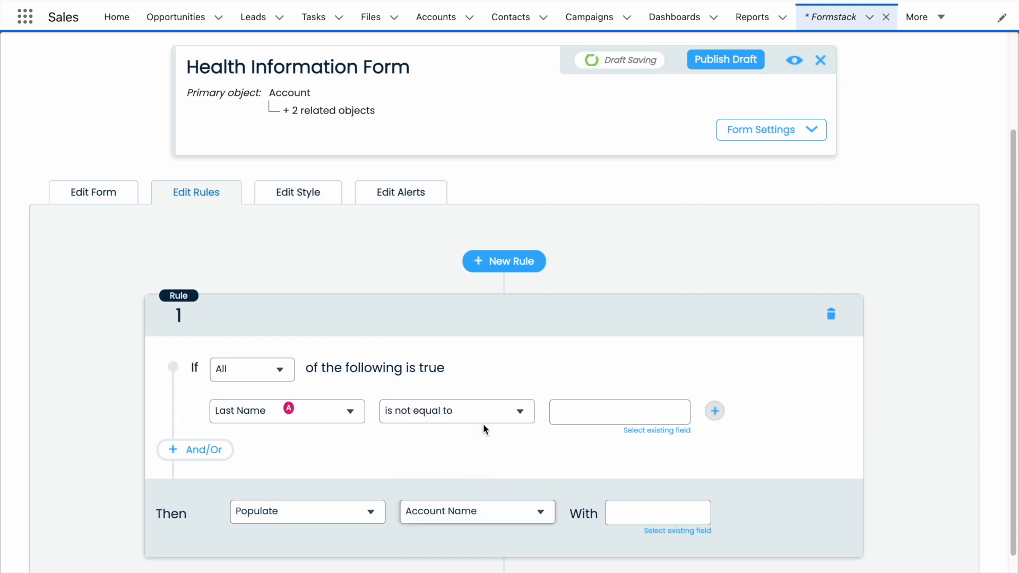
click(657, 512)
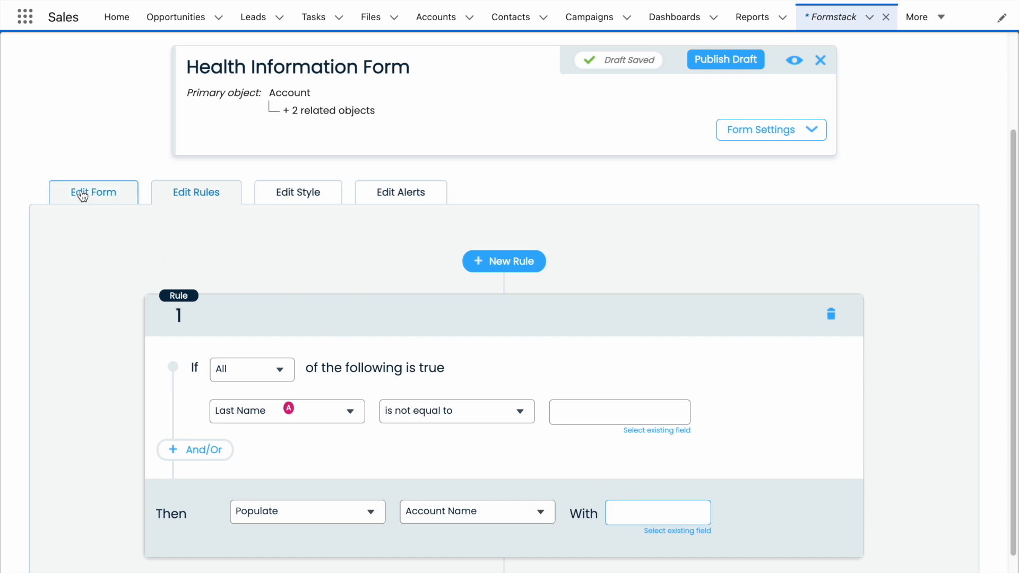
- Back on Edit Form, open the Last Name field's settings, then switch to the style view
click(94, 192)
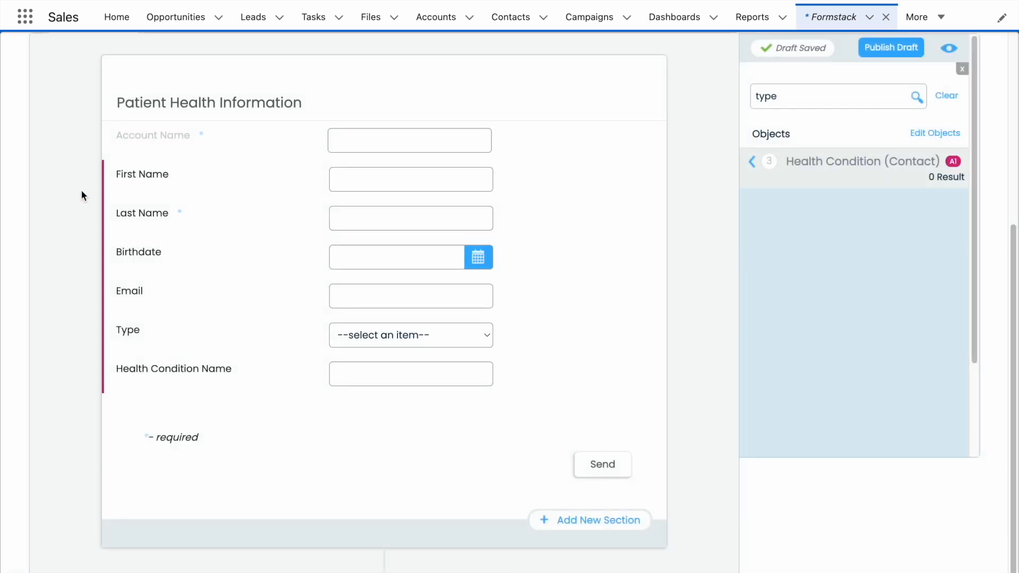
mouse_move(520, 220)
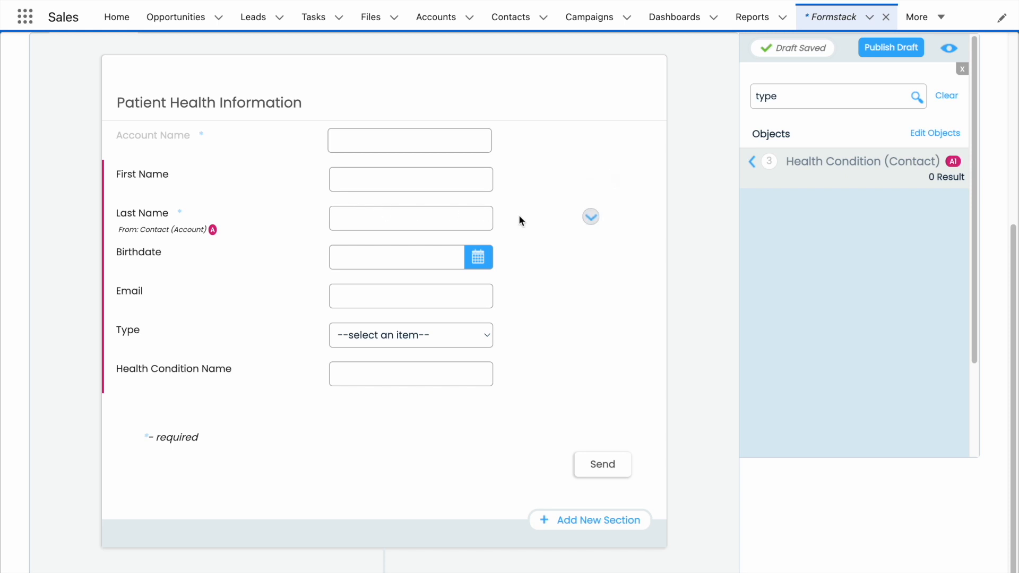
click(590, 217)
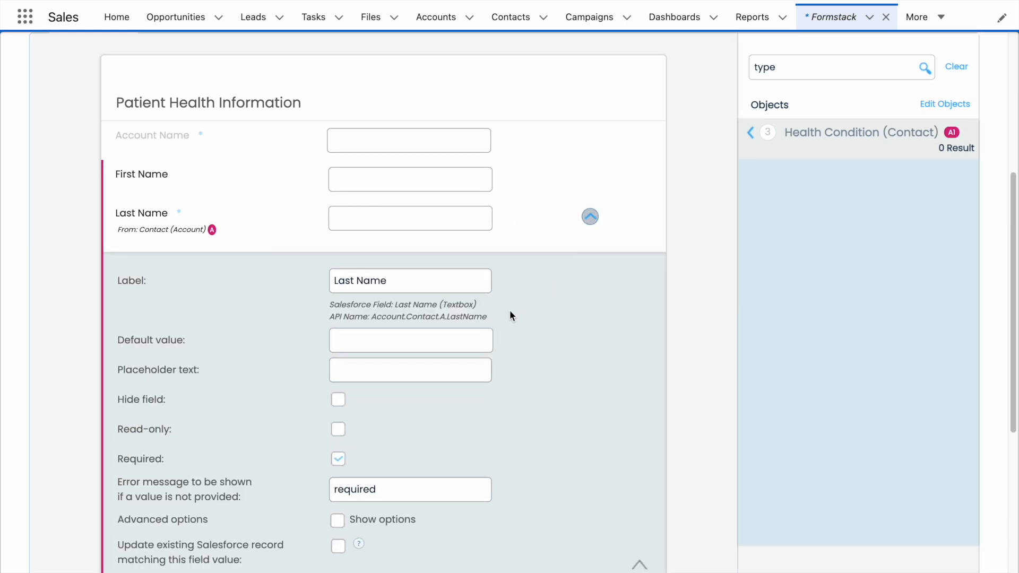
mouse_move(307, 291)
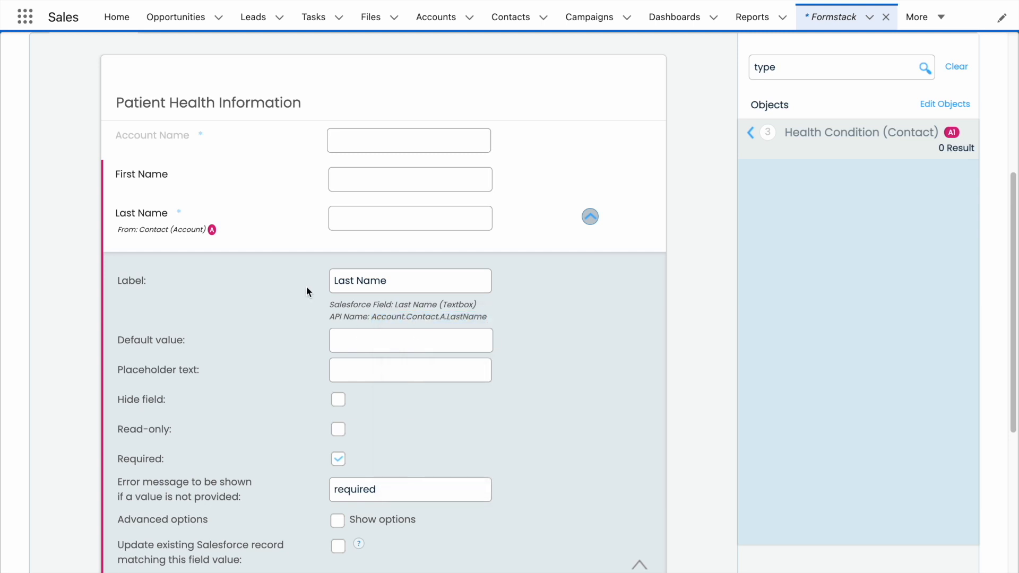
click(196, 131)
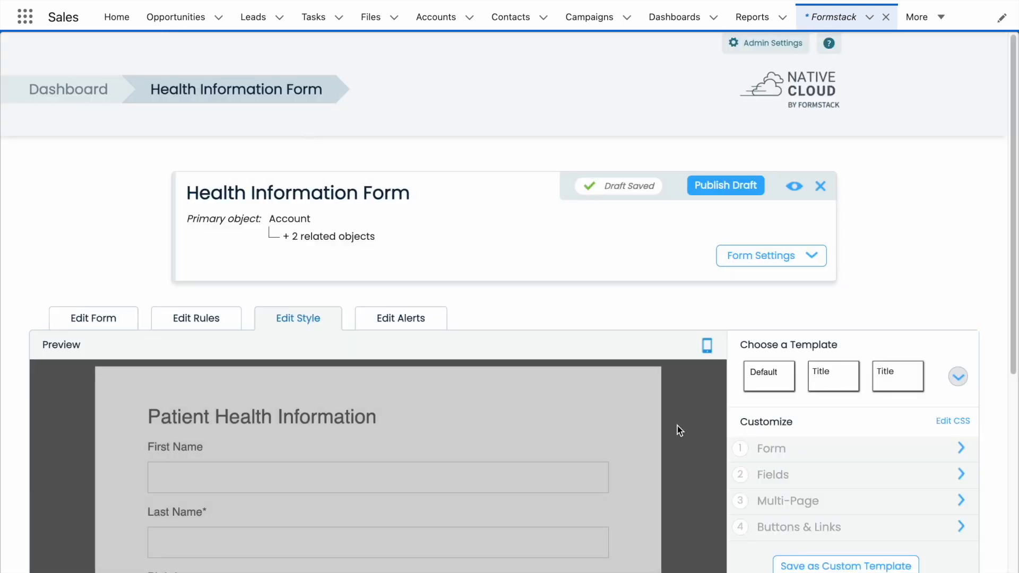
- Upload the children's health system logo in the form style settings and center it
click(957, 375)
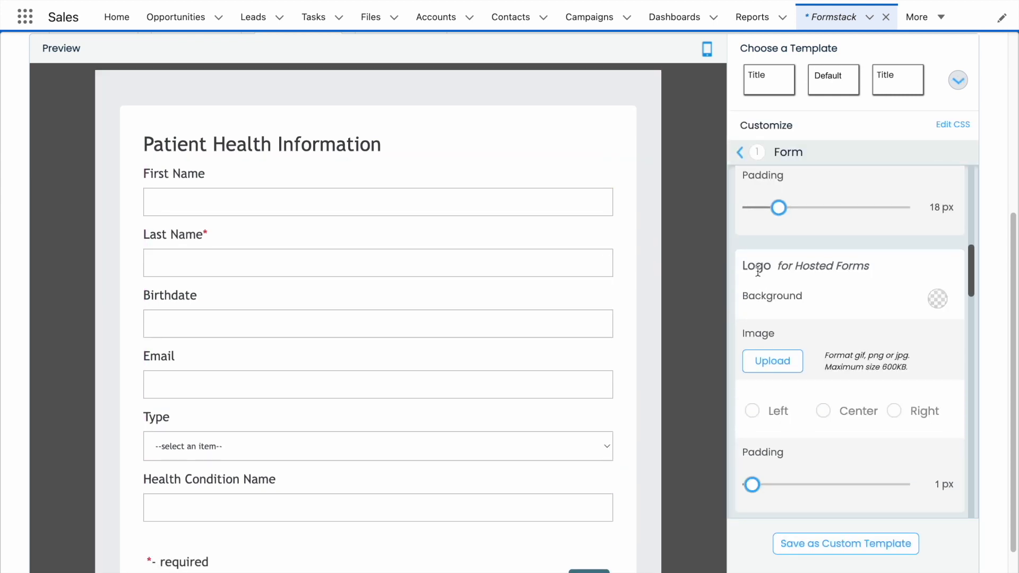
click(772, 361)
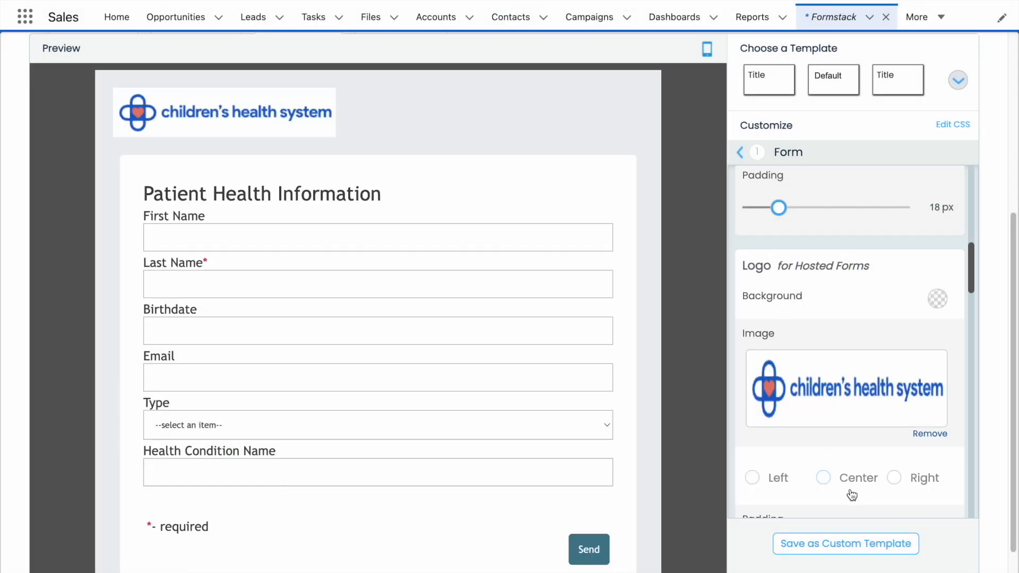
click(822, 479)
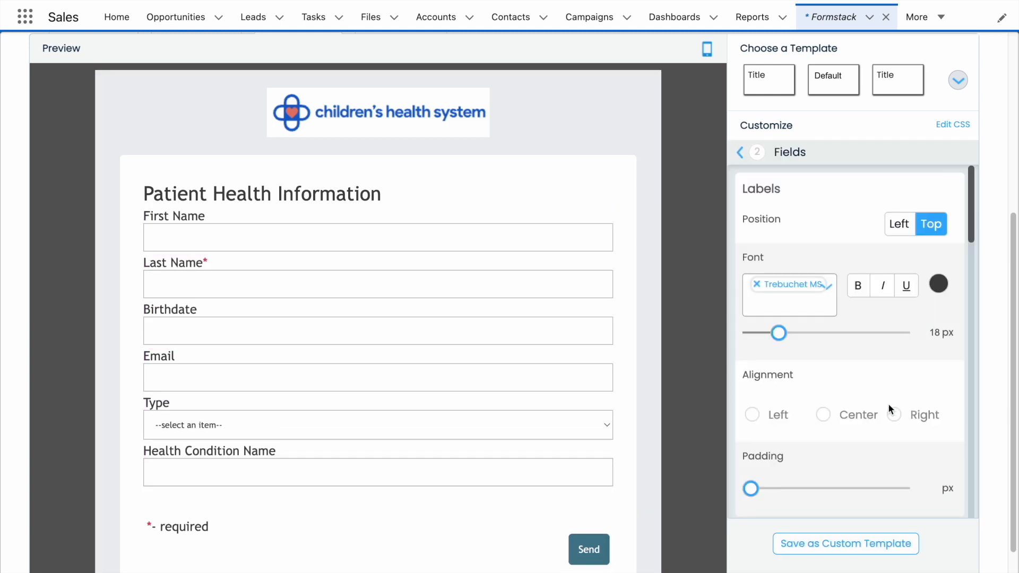
scroll(down, 3)
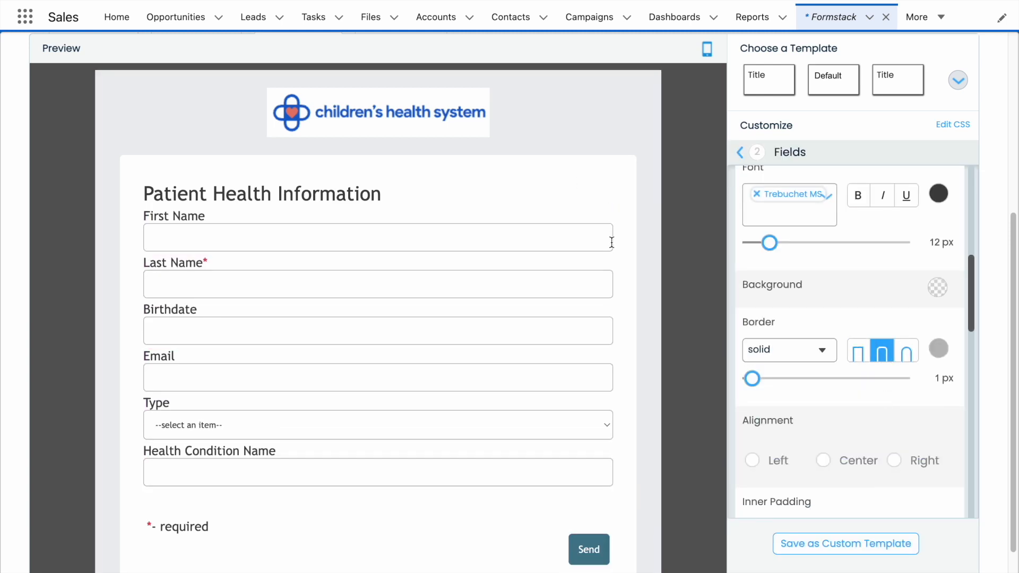
click(739, 152)
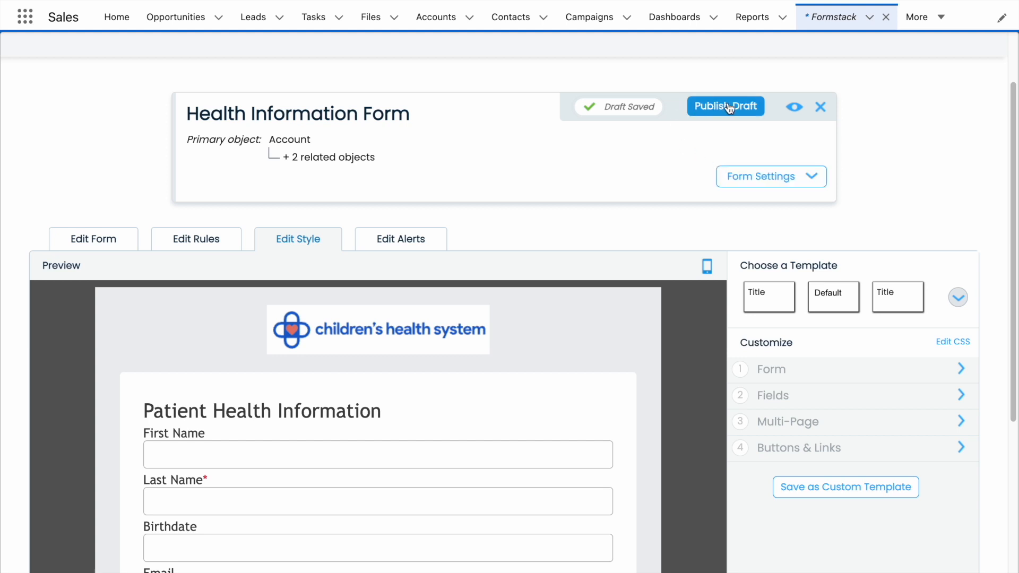
- Publish the draft and open the form's hosted version from the publishing options
scroll(up, 3)
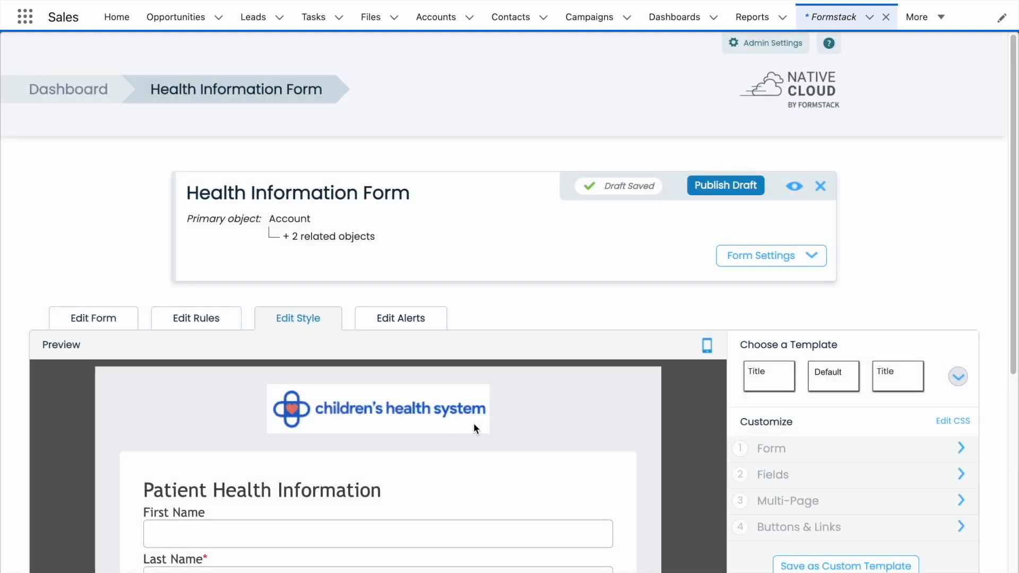
click(726, 185)
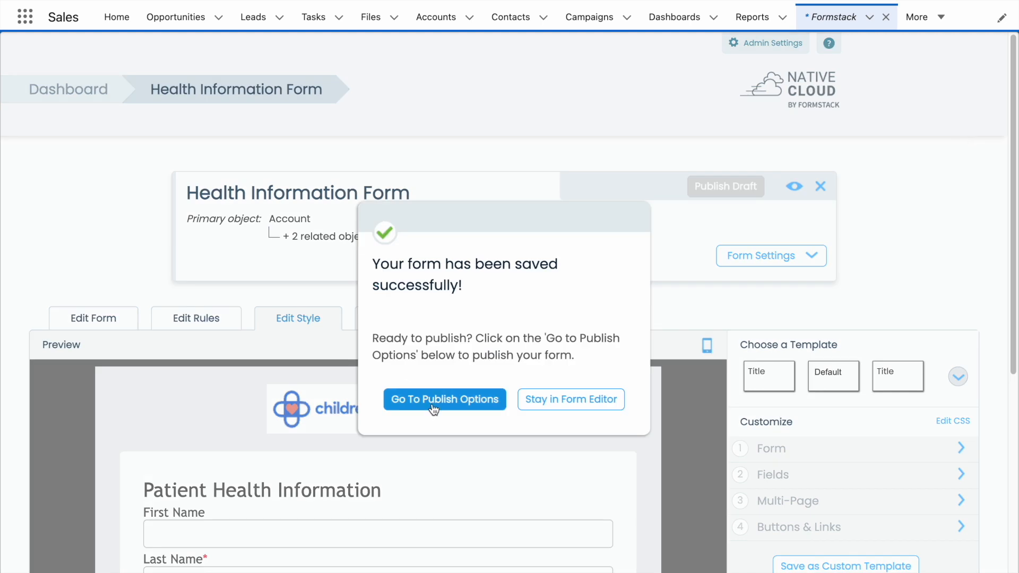
click(445, 399)
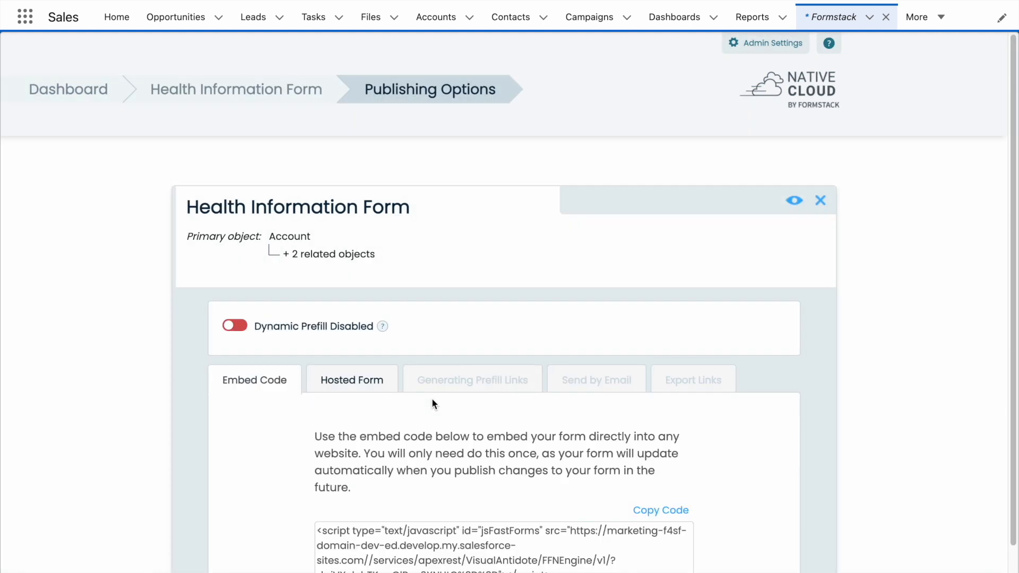
click(351, 379)
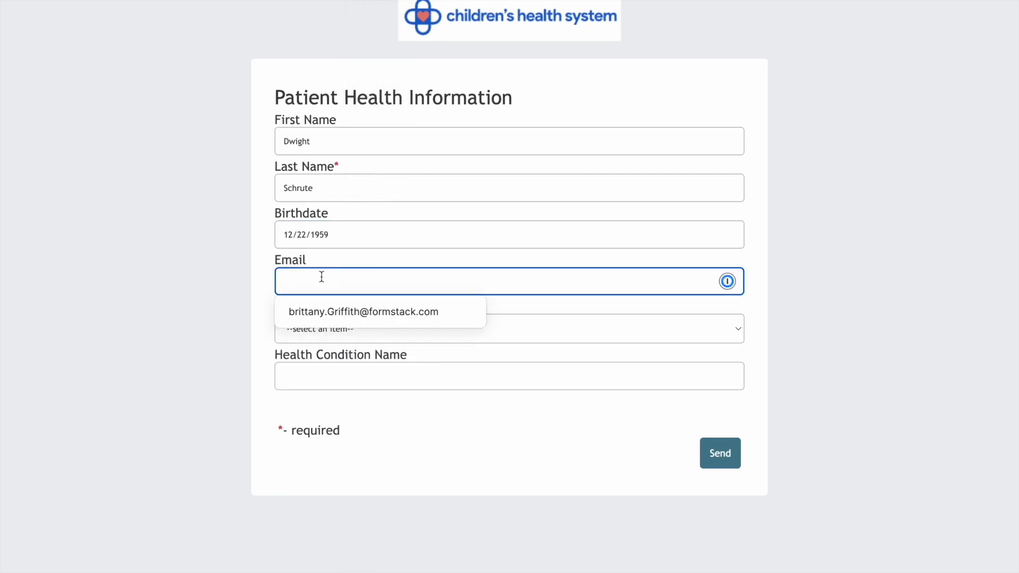
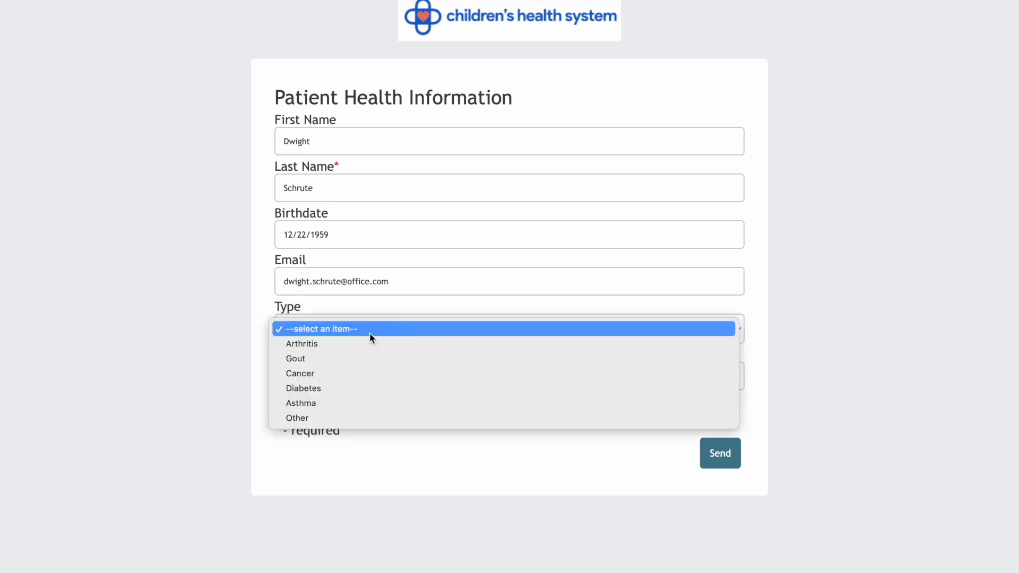
- Enter the dwight.schrute@ email, Arthritis type and condition name, then submit and dismiss the thank-you
click(301, 344)
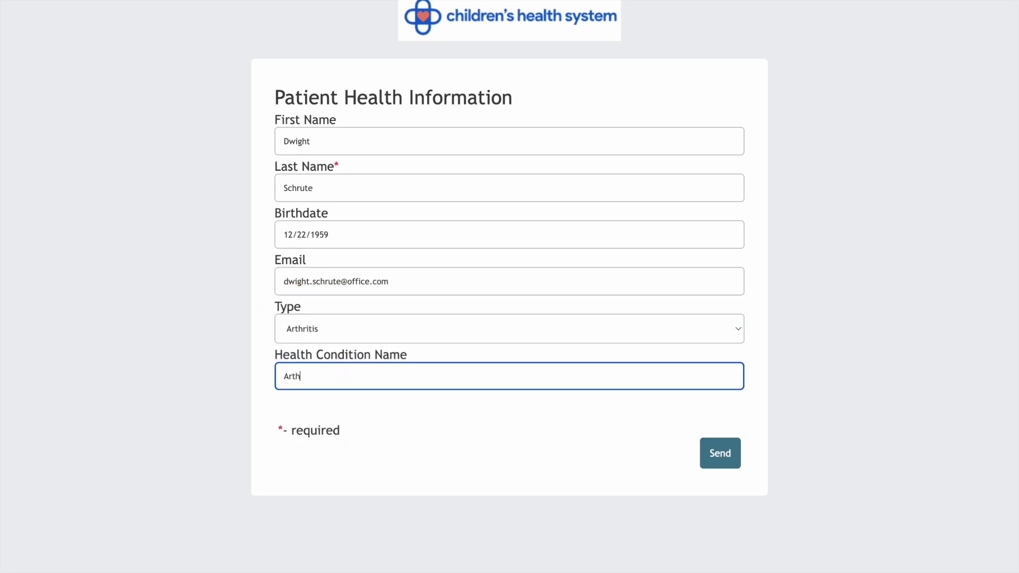
text(ritis in Hand)
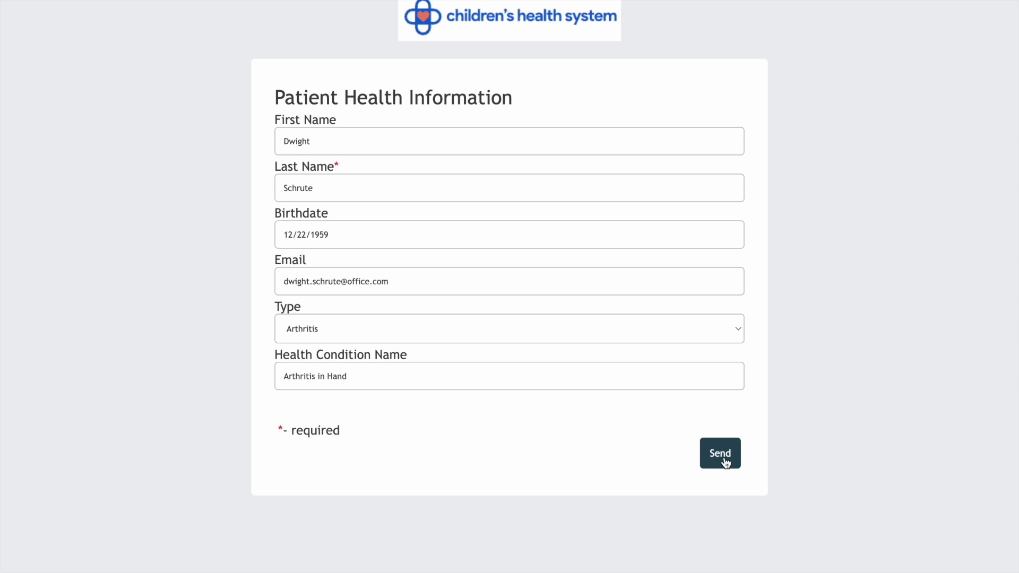
click(720, 453)
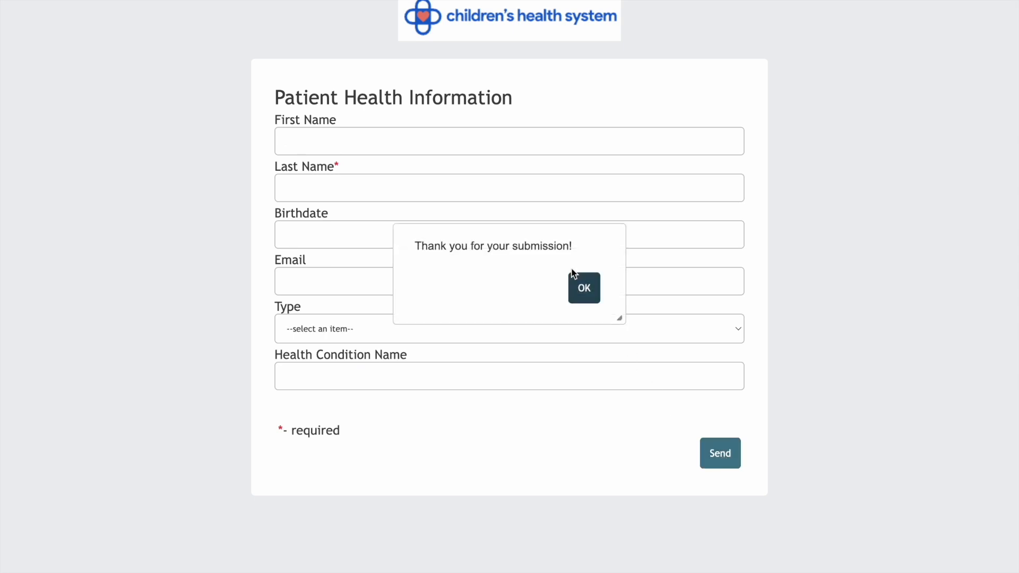
click(583, 288)
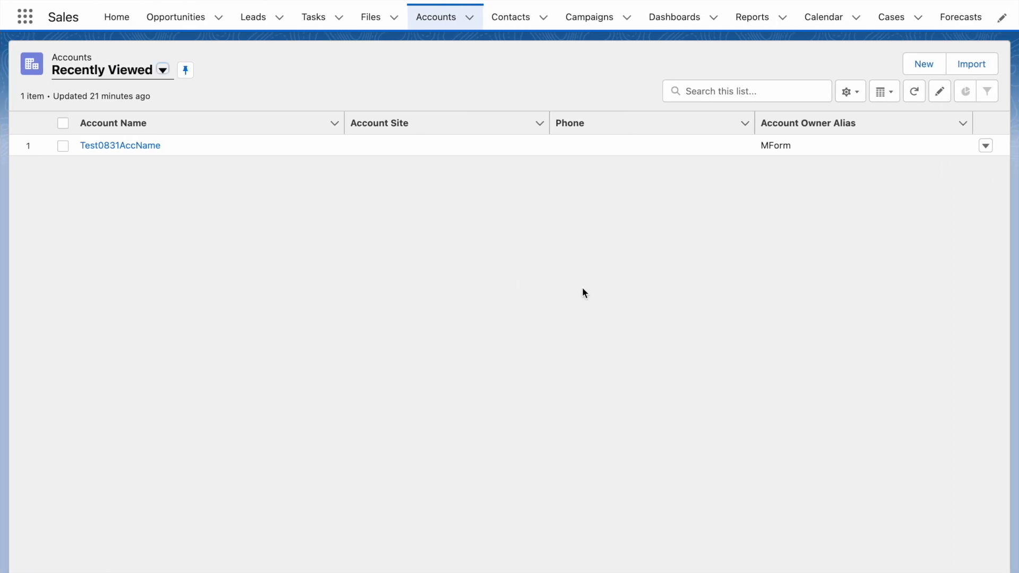
- Check the Contacts list, then open the Schrute Family account showing contact Dwight Schrute
click(510, 17)
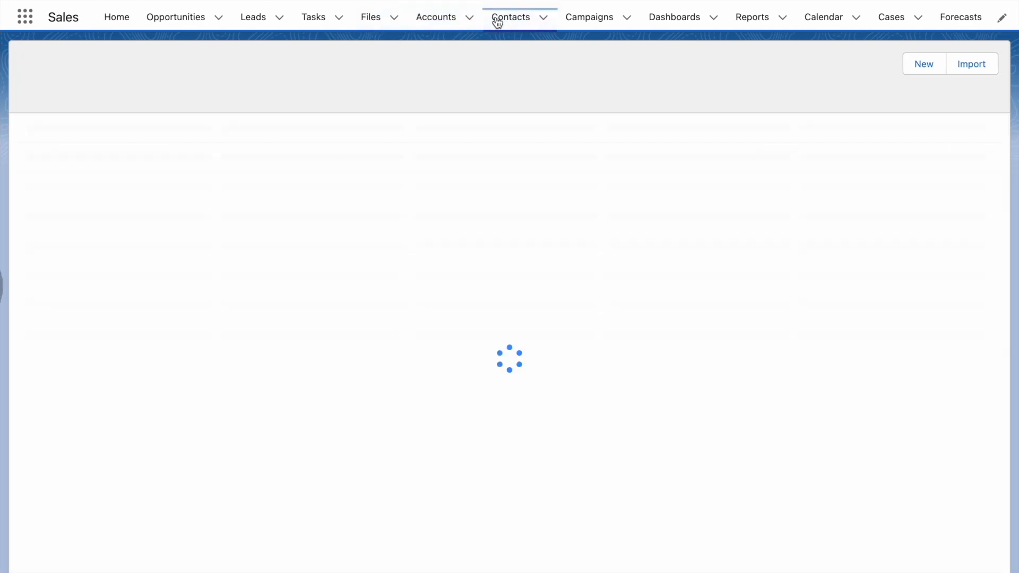
click(509, 17)
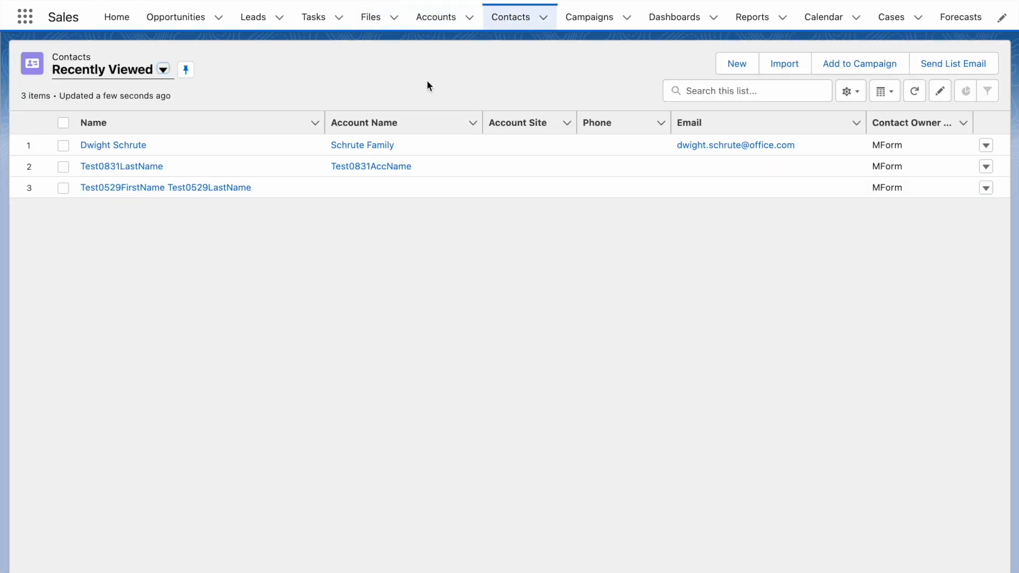
mouse_move(113, 145)
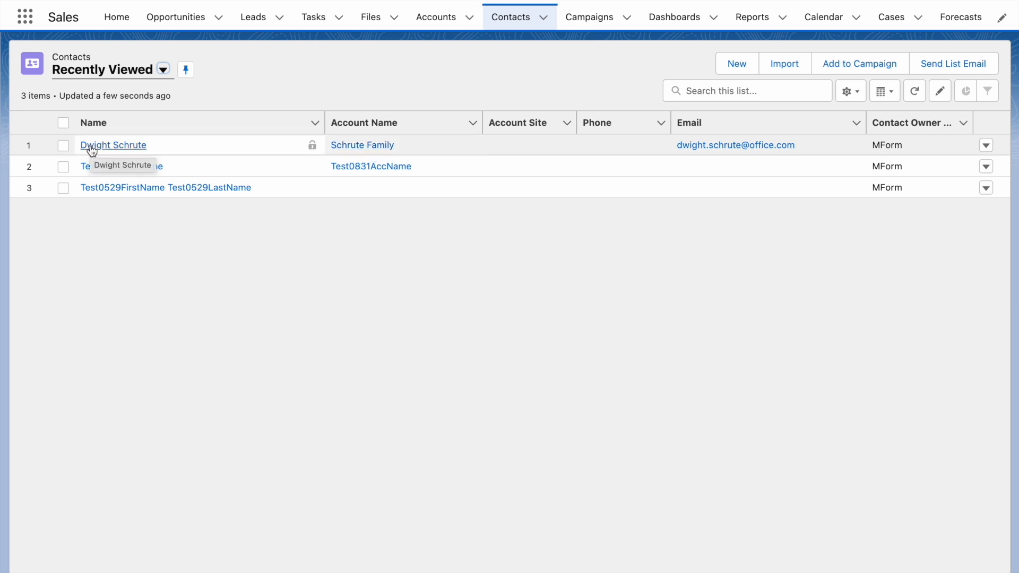
mouse_move(471, 40)
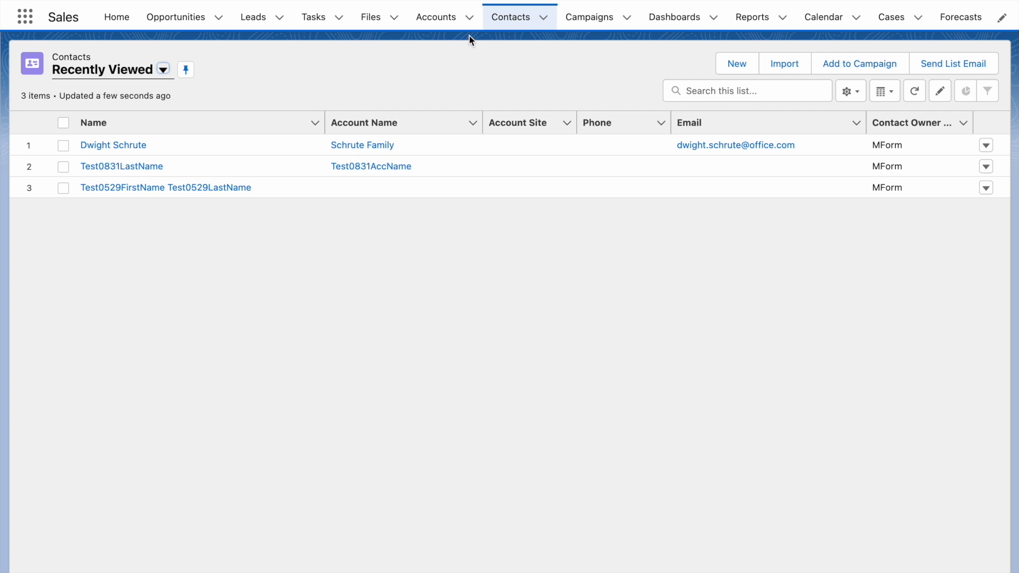
click(435, 17)
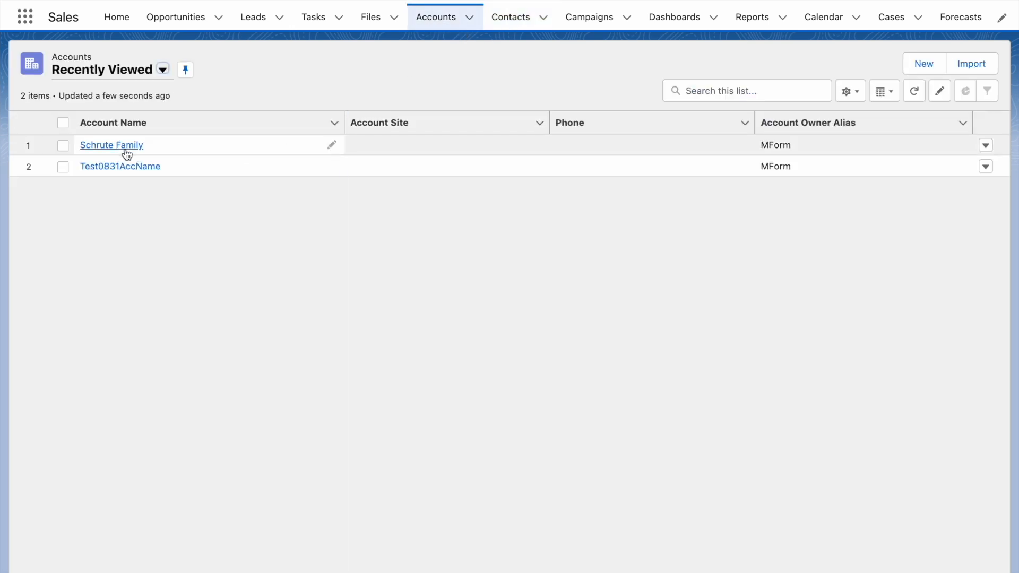
mouse_move(112, 154)
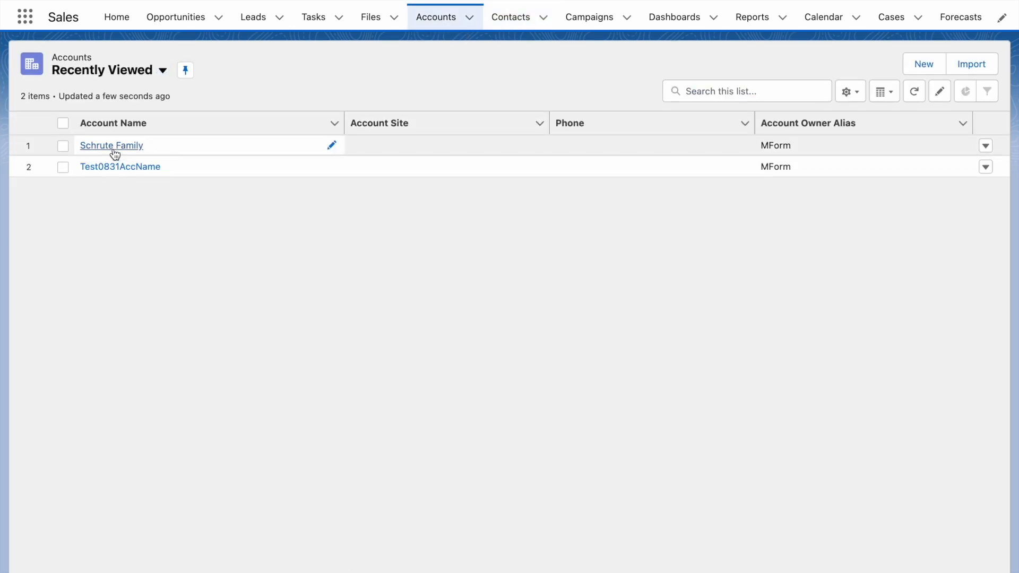
click(111, 145)
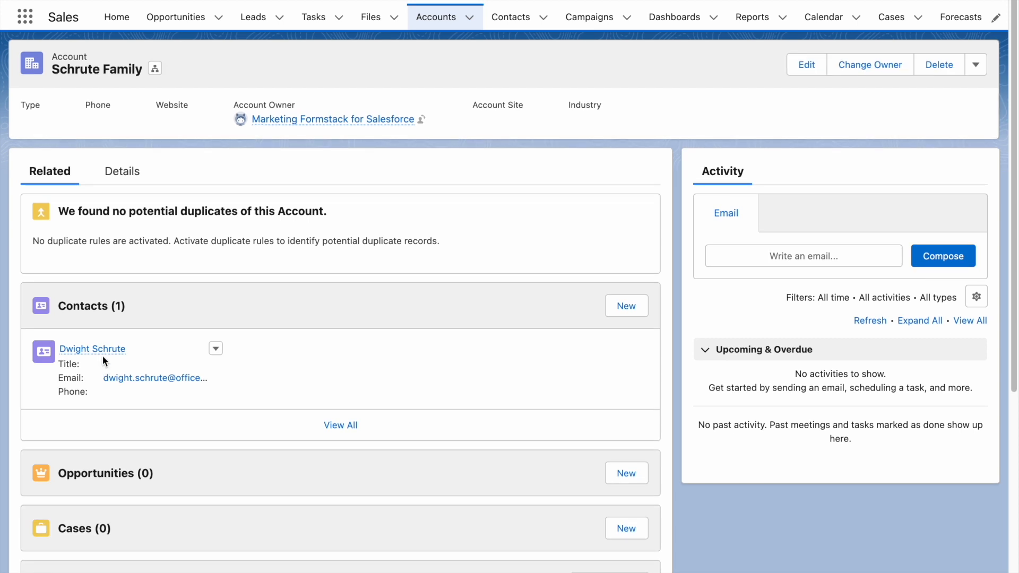
mouse_move(436, 16)
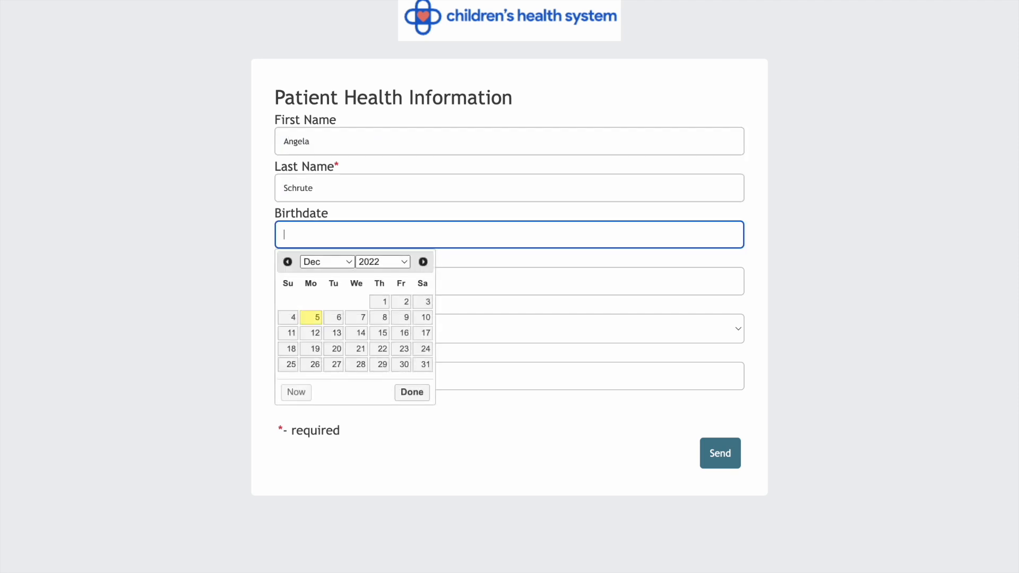
- Submit Angela Schrute's entry with birthdate 05/16/1966, her email and Allergies condition
text(05/16/1966)
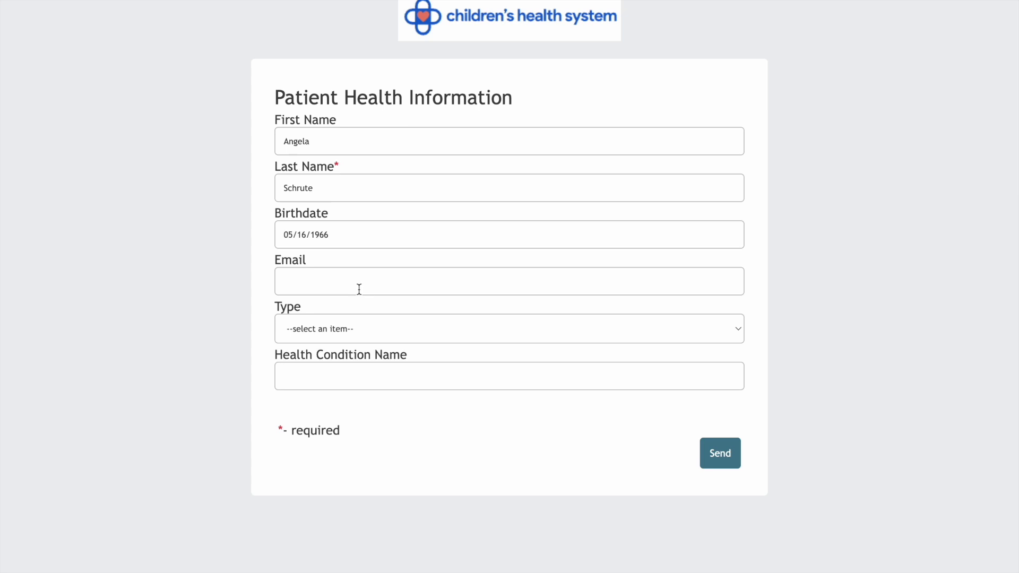
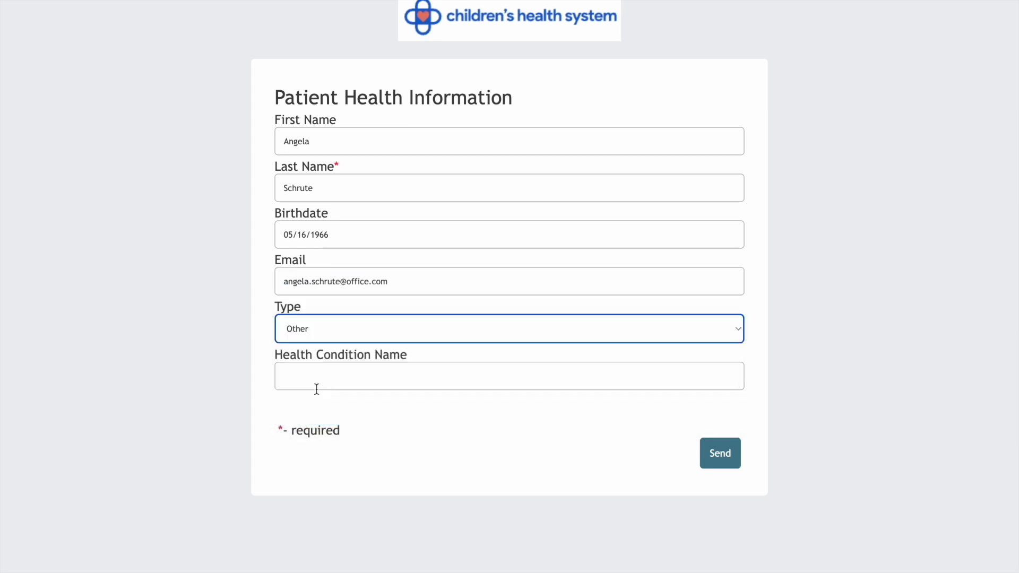
text(Allergies)
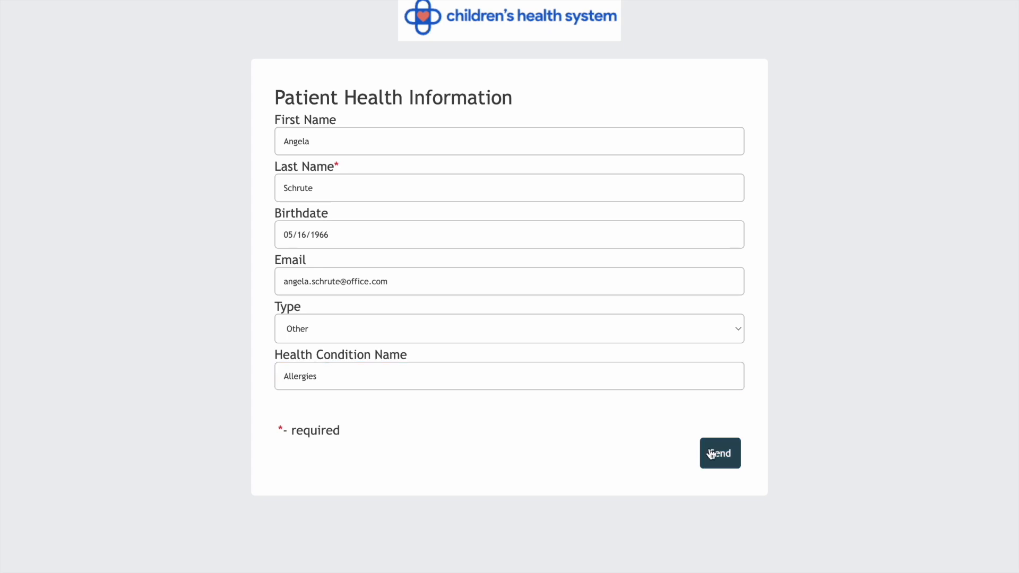
click(720, 453)
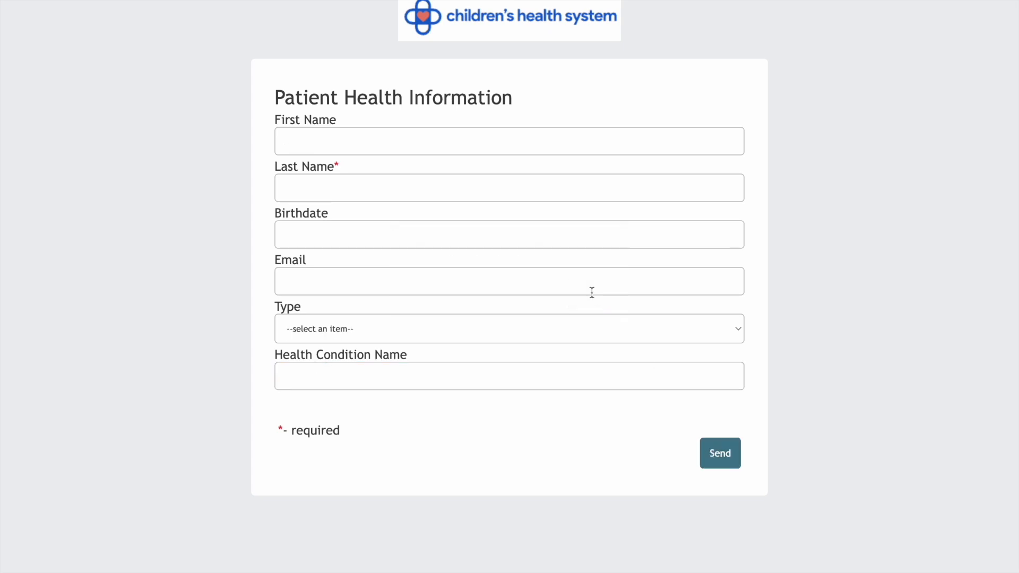
mouse_move(870, 290)
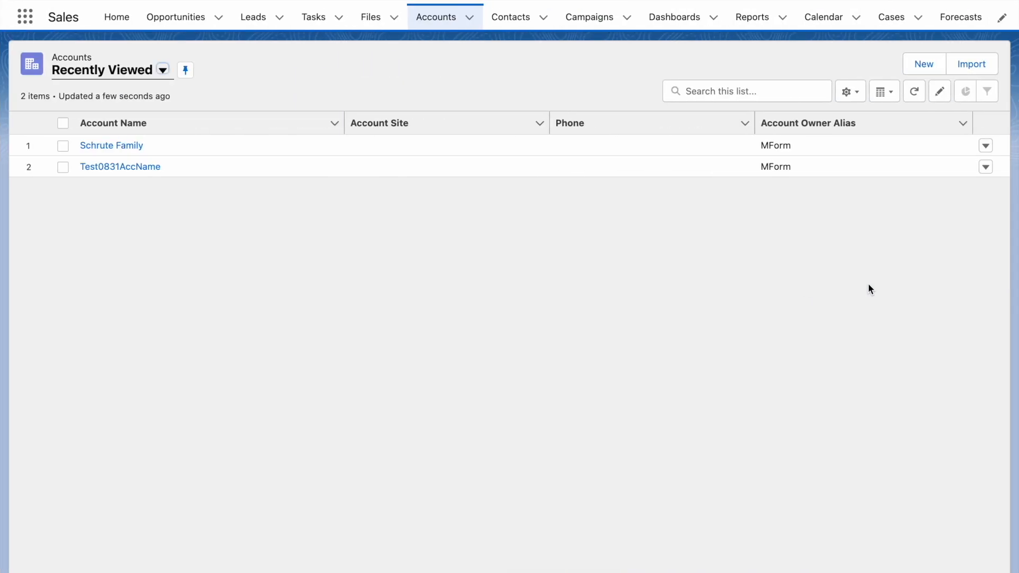
- Open Schrute Family from Contacts and review its related contacts Dwight and Angela Schrute
click(510, 16)
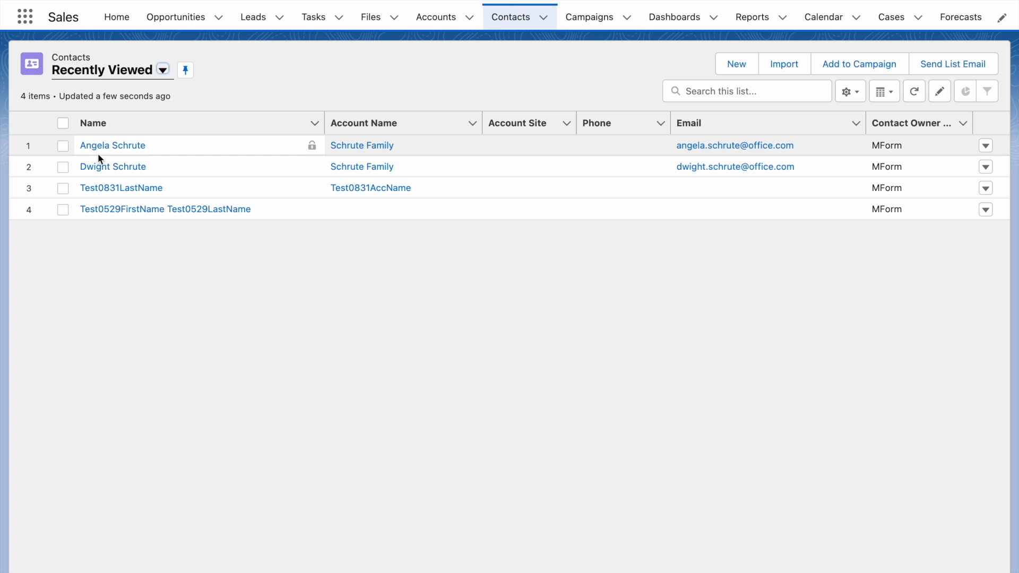
mouse_move(98, 183)
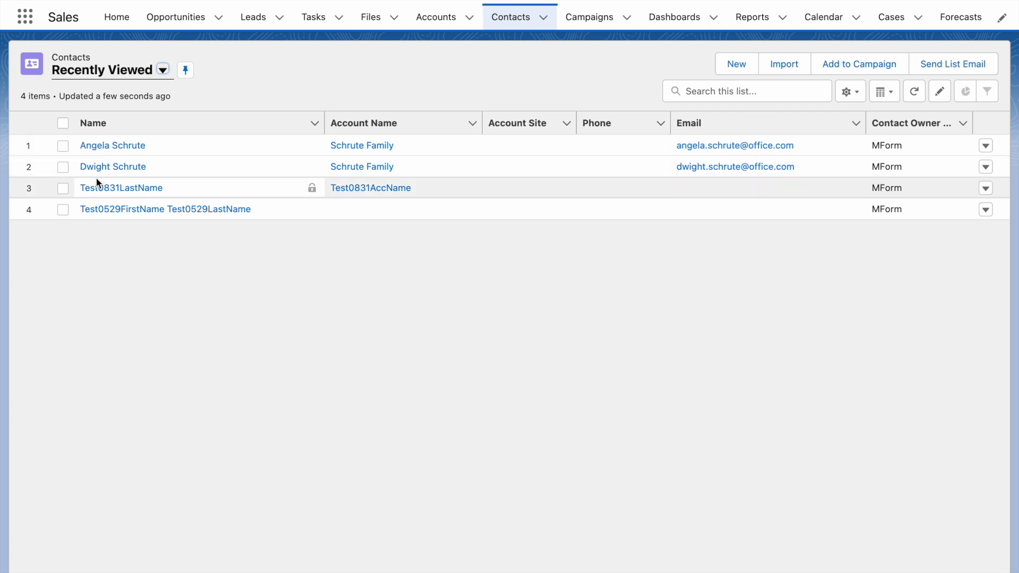
mouse_move(388, 170)
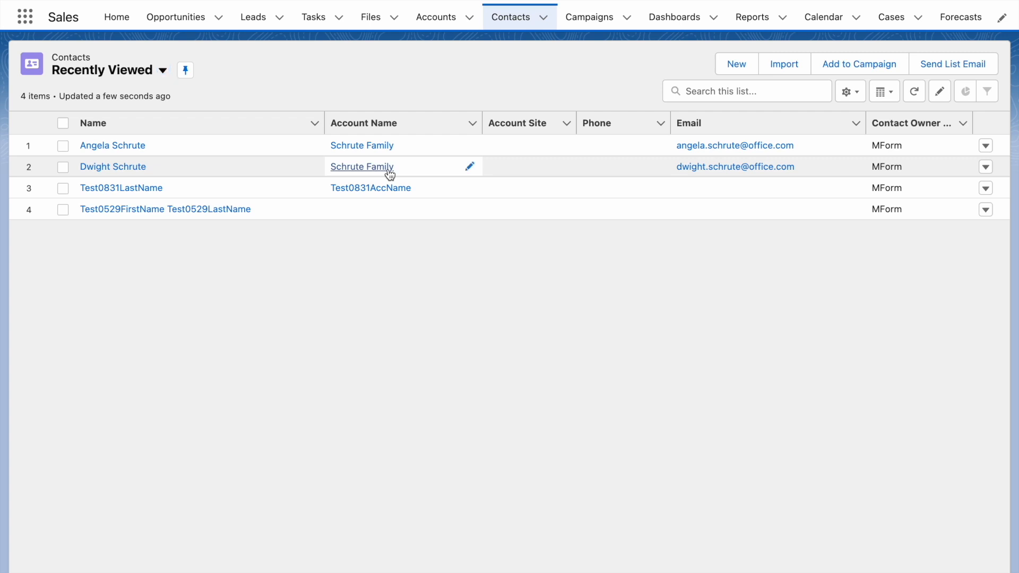
click(362, 166)
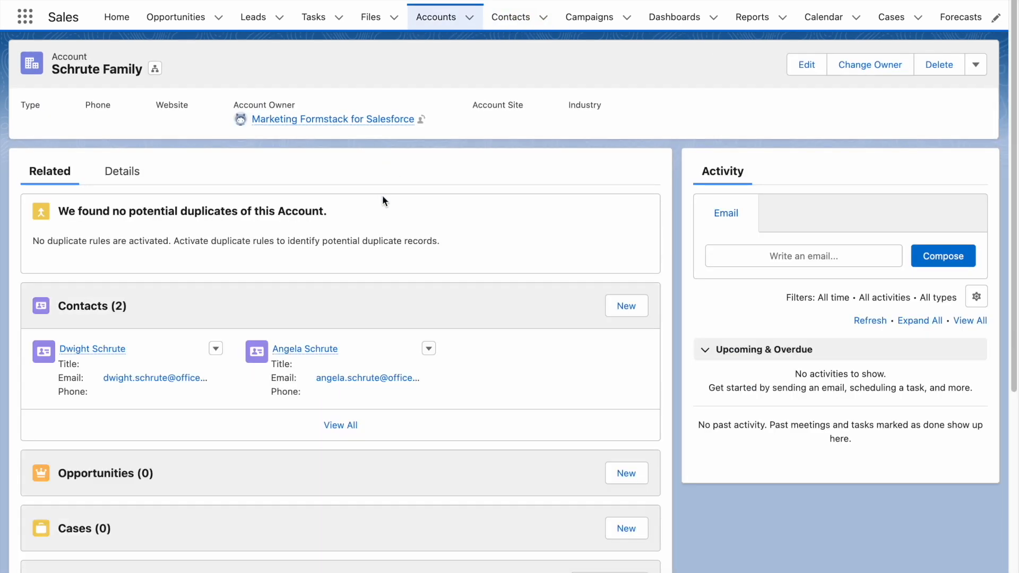
mouse_move(52, 379)
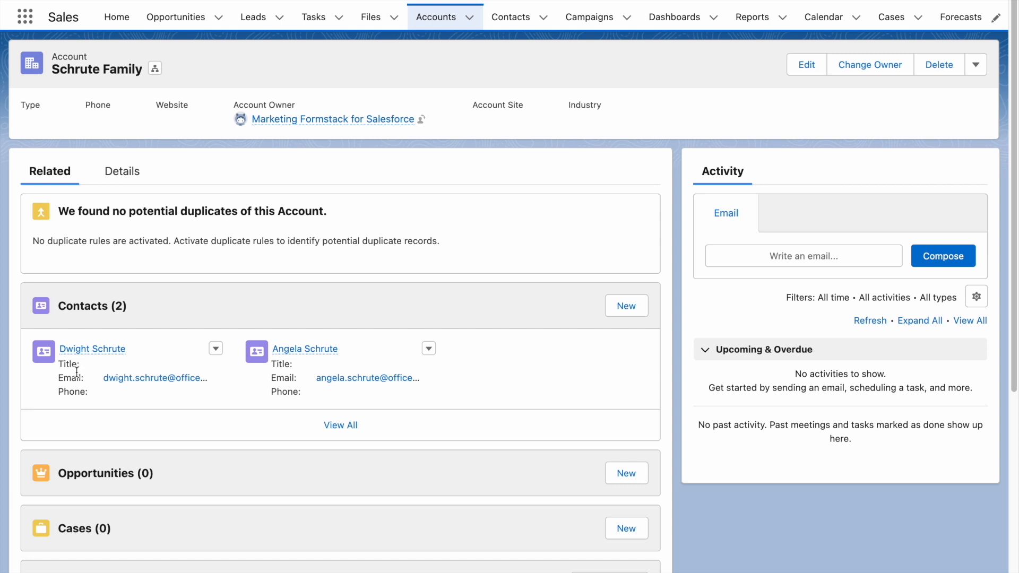
mouse_move(318, 362)
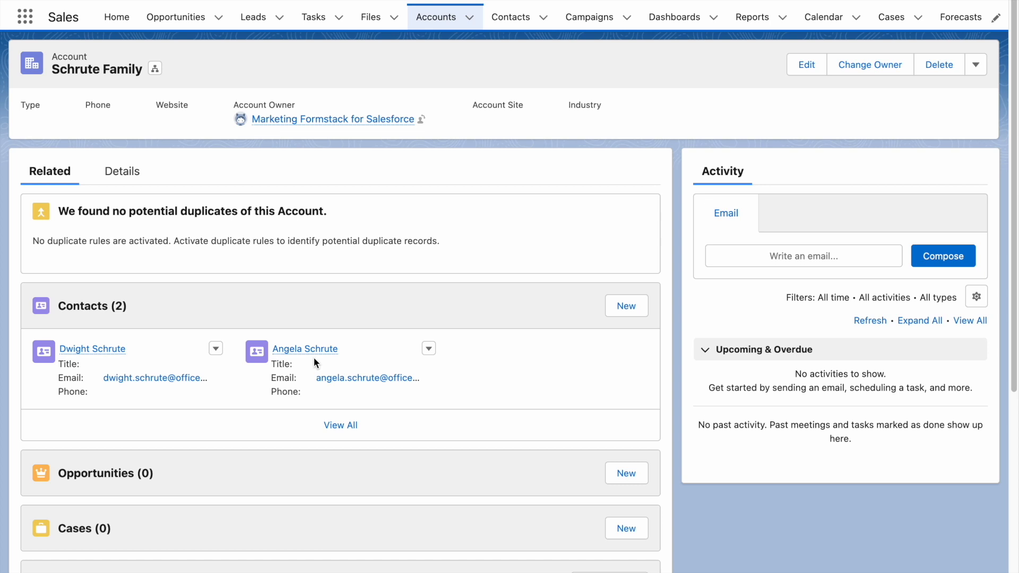
scroll(down, 3)
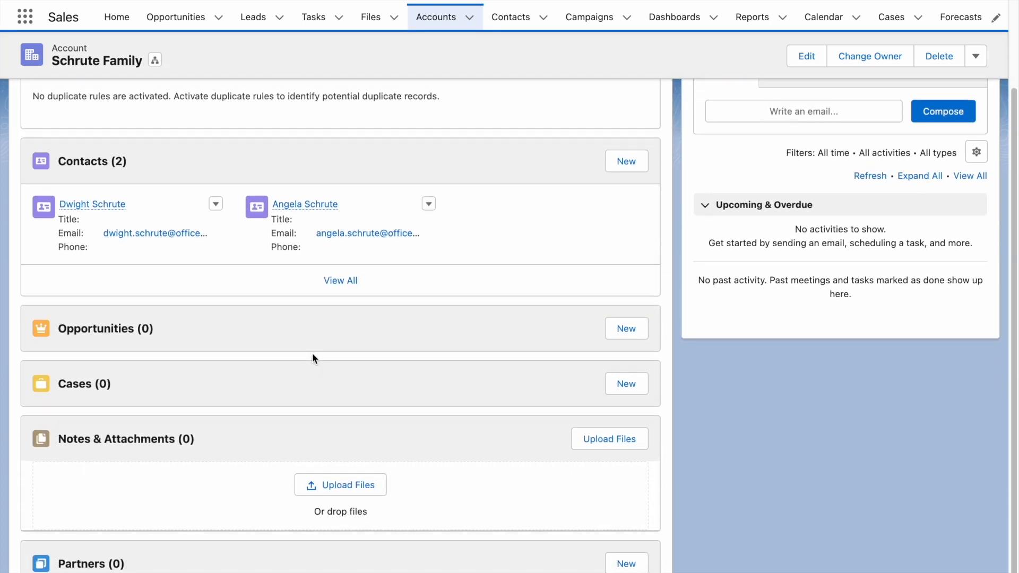
scroll(up, 3)
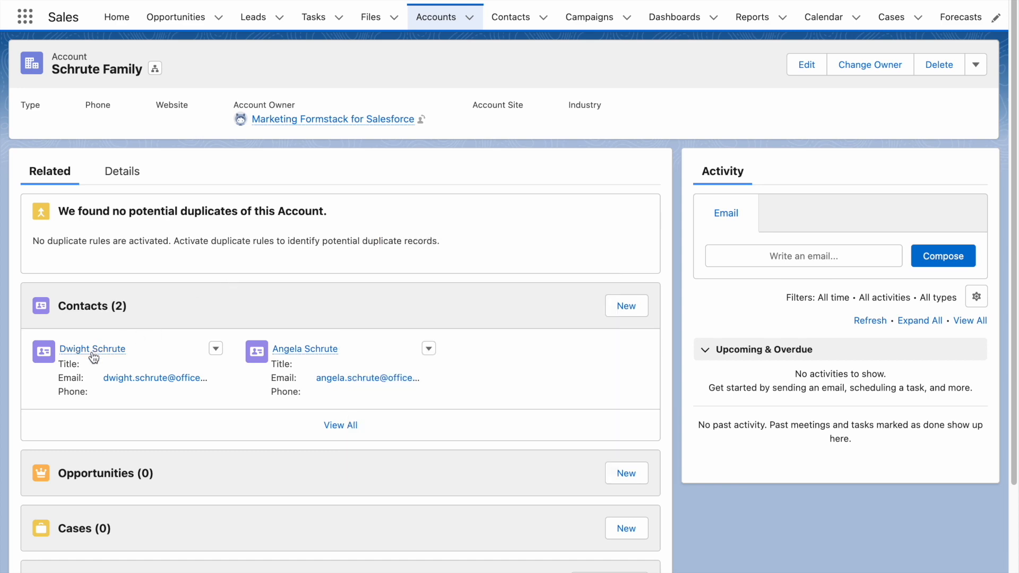
- View Dwight's Arthritis in Hand and Angela's Allergies health conditions on their contact records
click(93, 349)
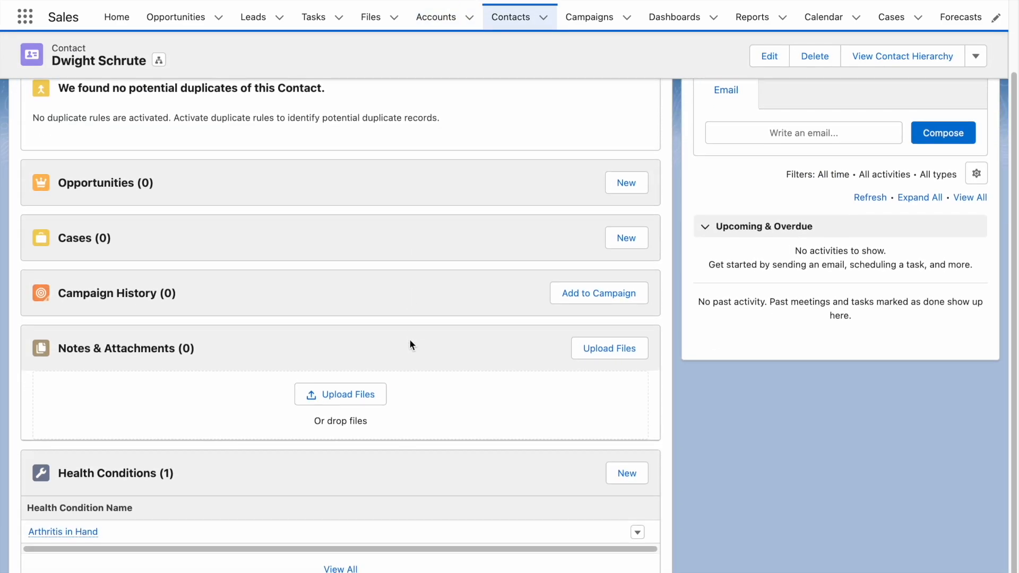
mouse_move(63, 532)
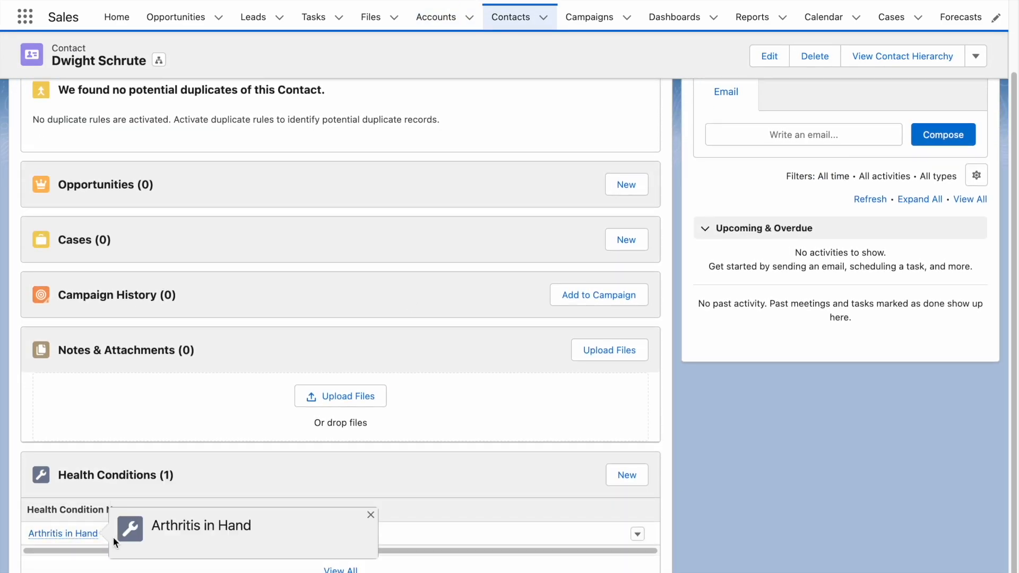
scroll(up, 3)
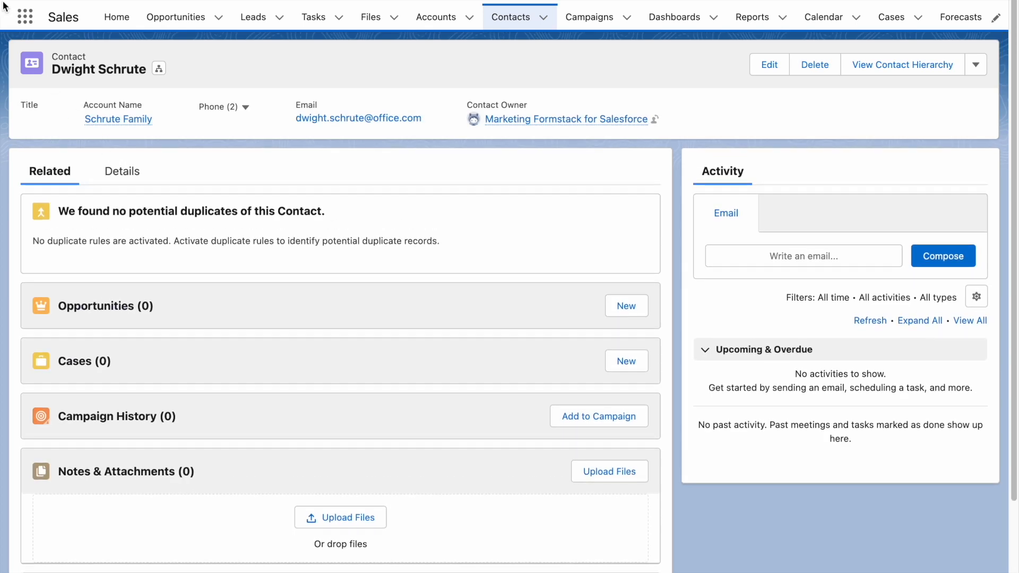
click(119, 119)
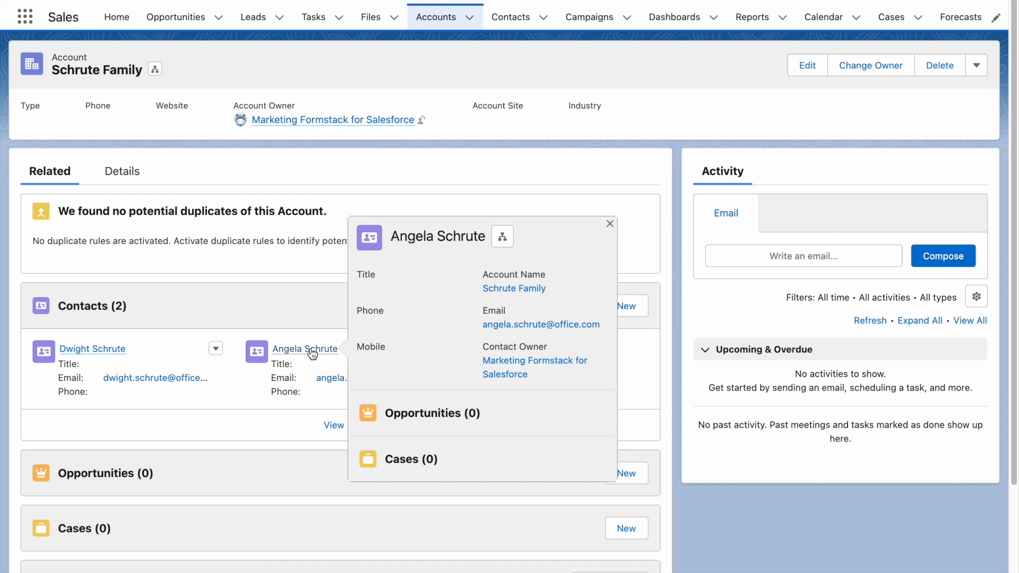
click(437, 236)
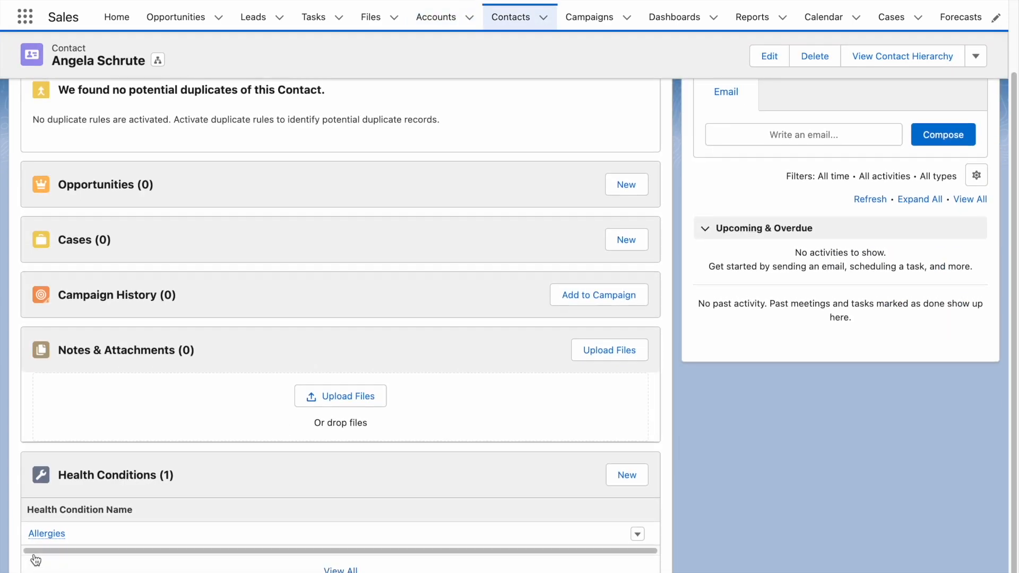
scroll(up, 3)
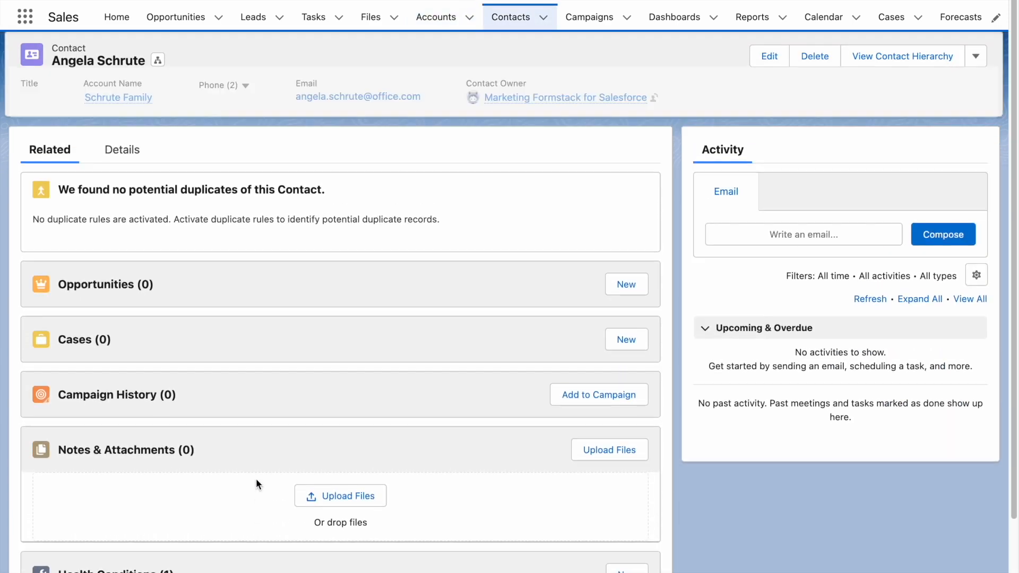